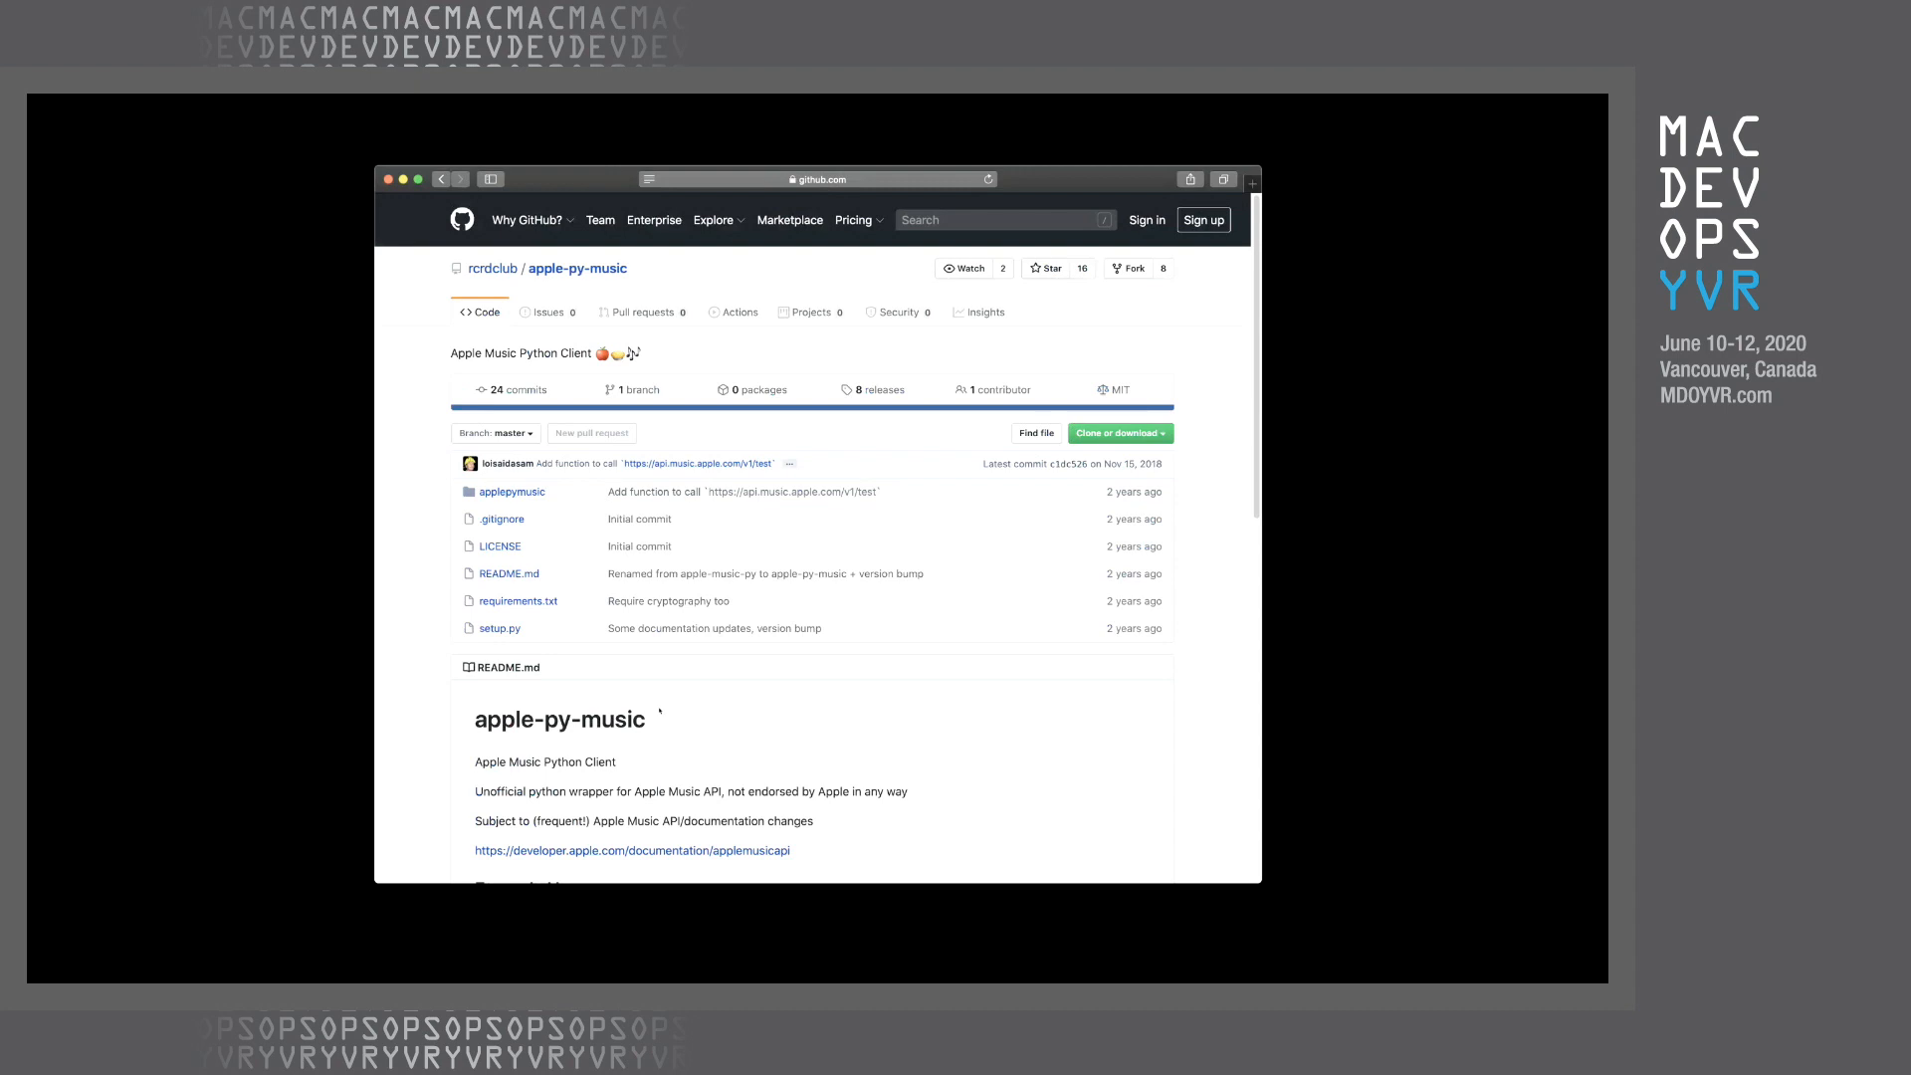
Step: Scroll through applemusic.py to the final loop that adds sampled songs to the playlist
left_click(631, 849)
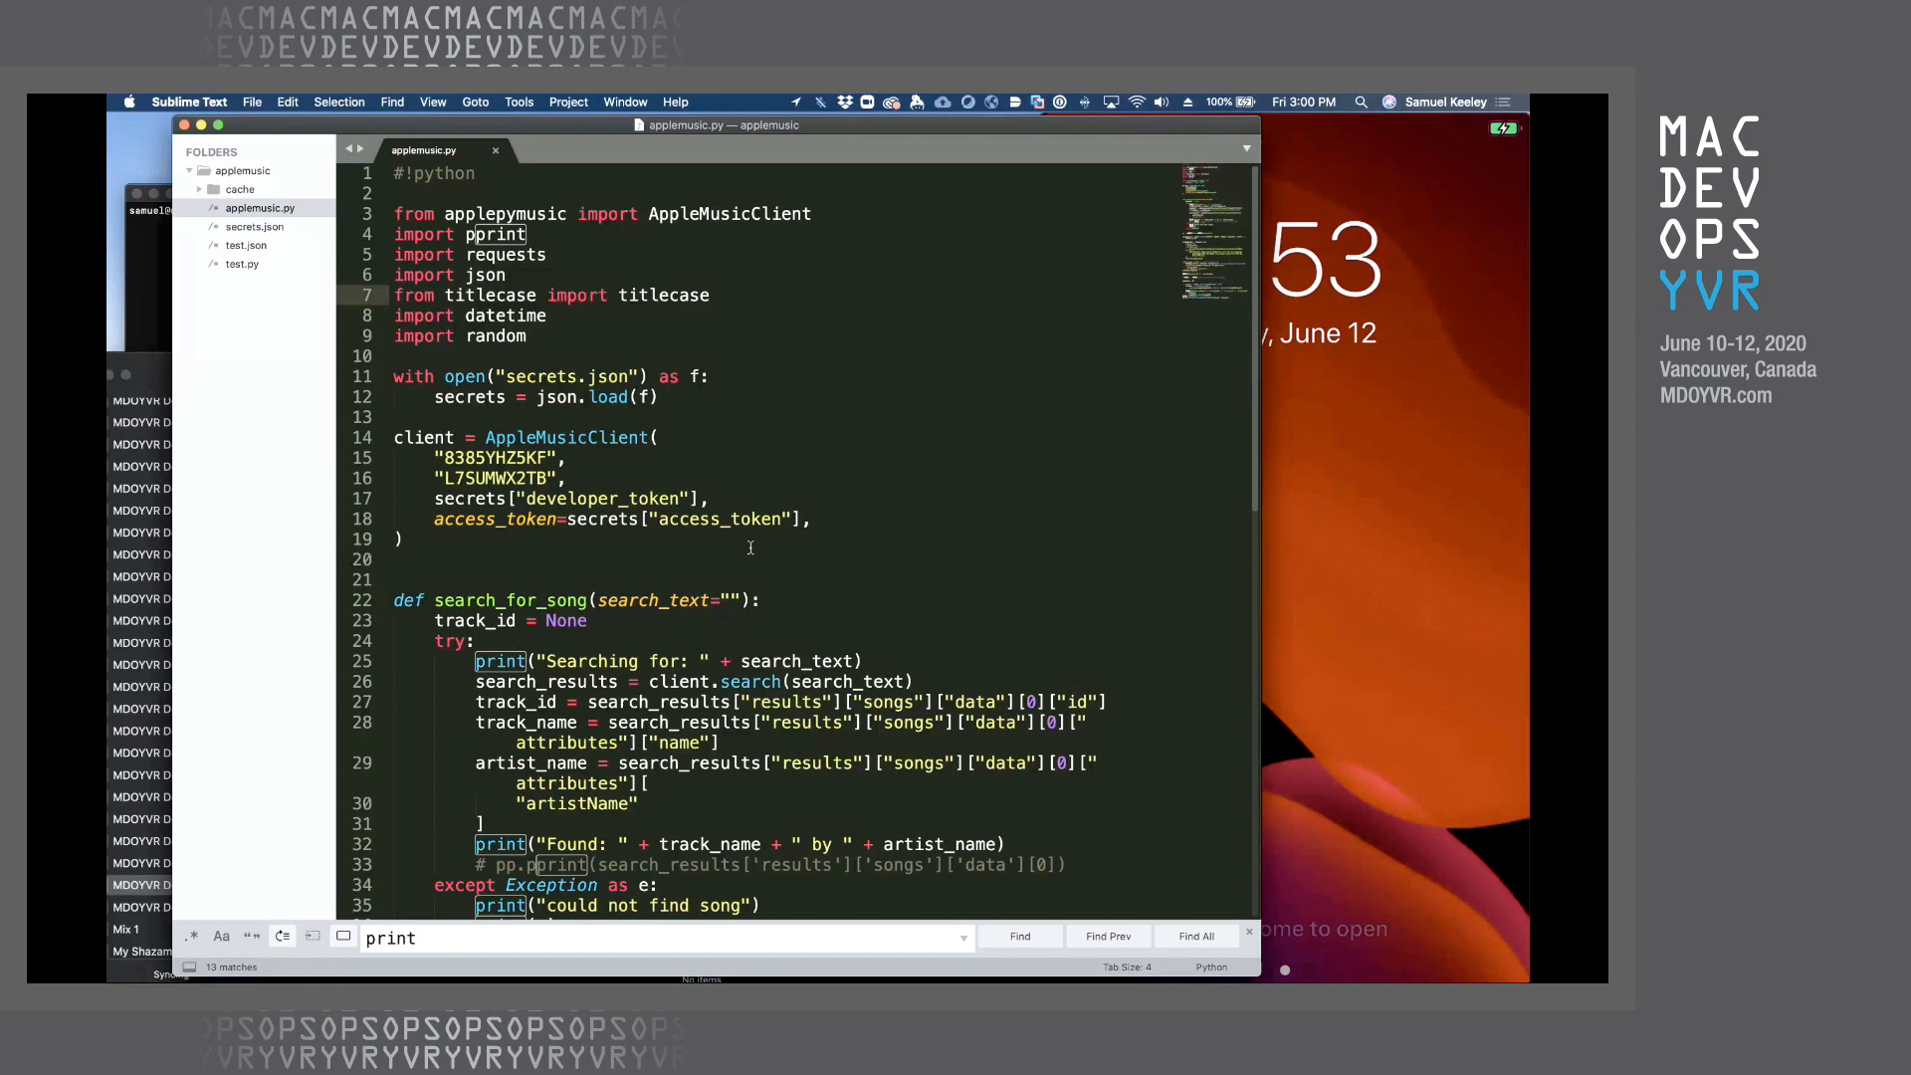
mouse_move(659, 426)
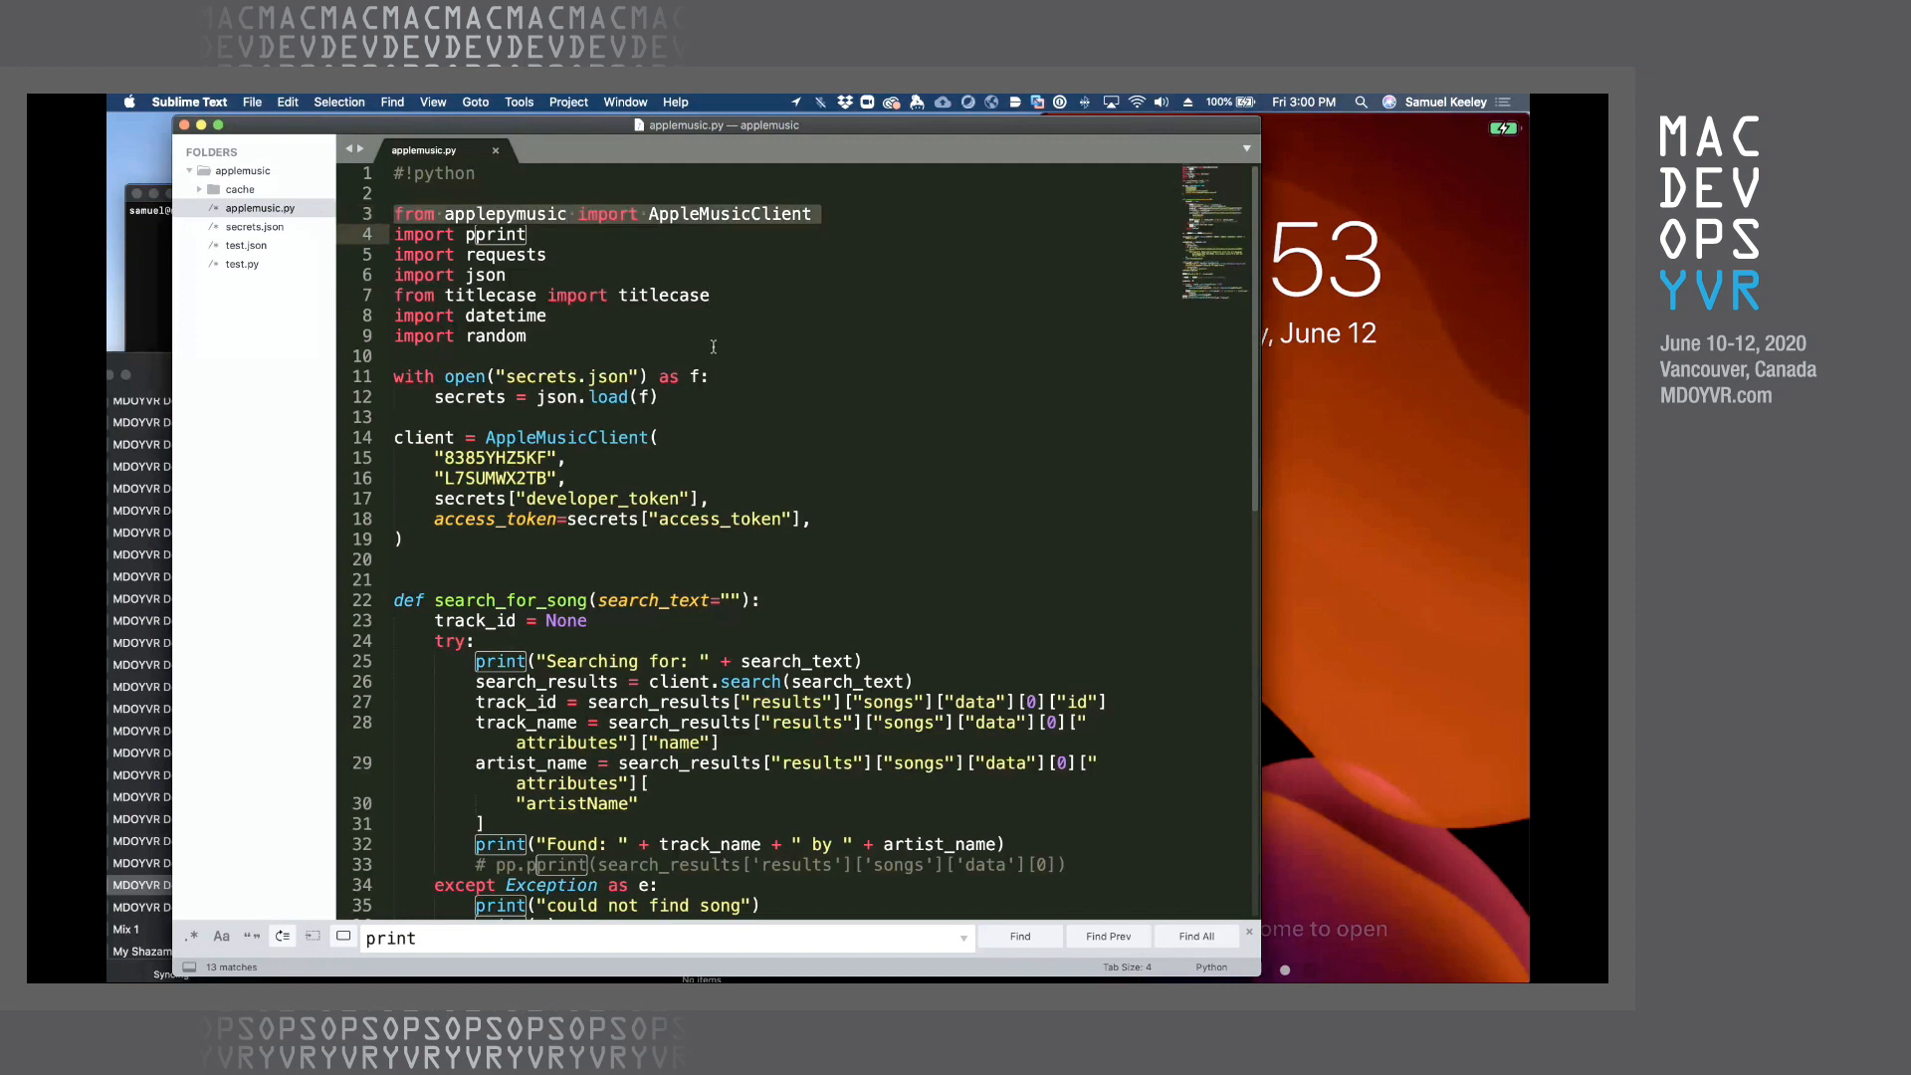
mouse_move(617, 591)
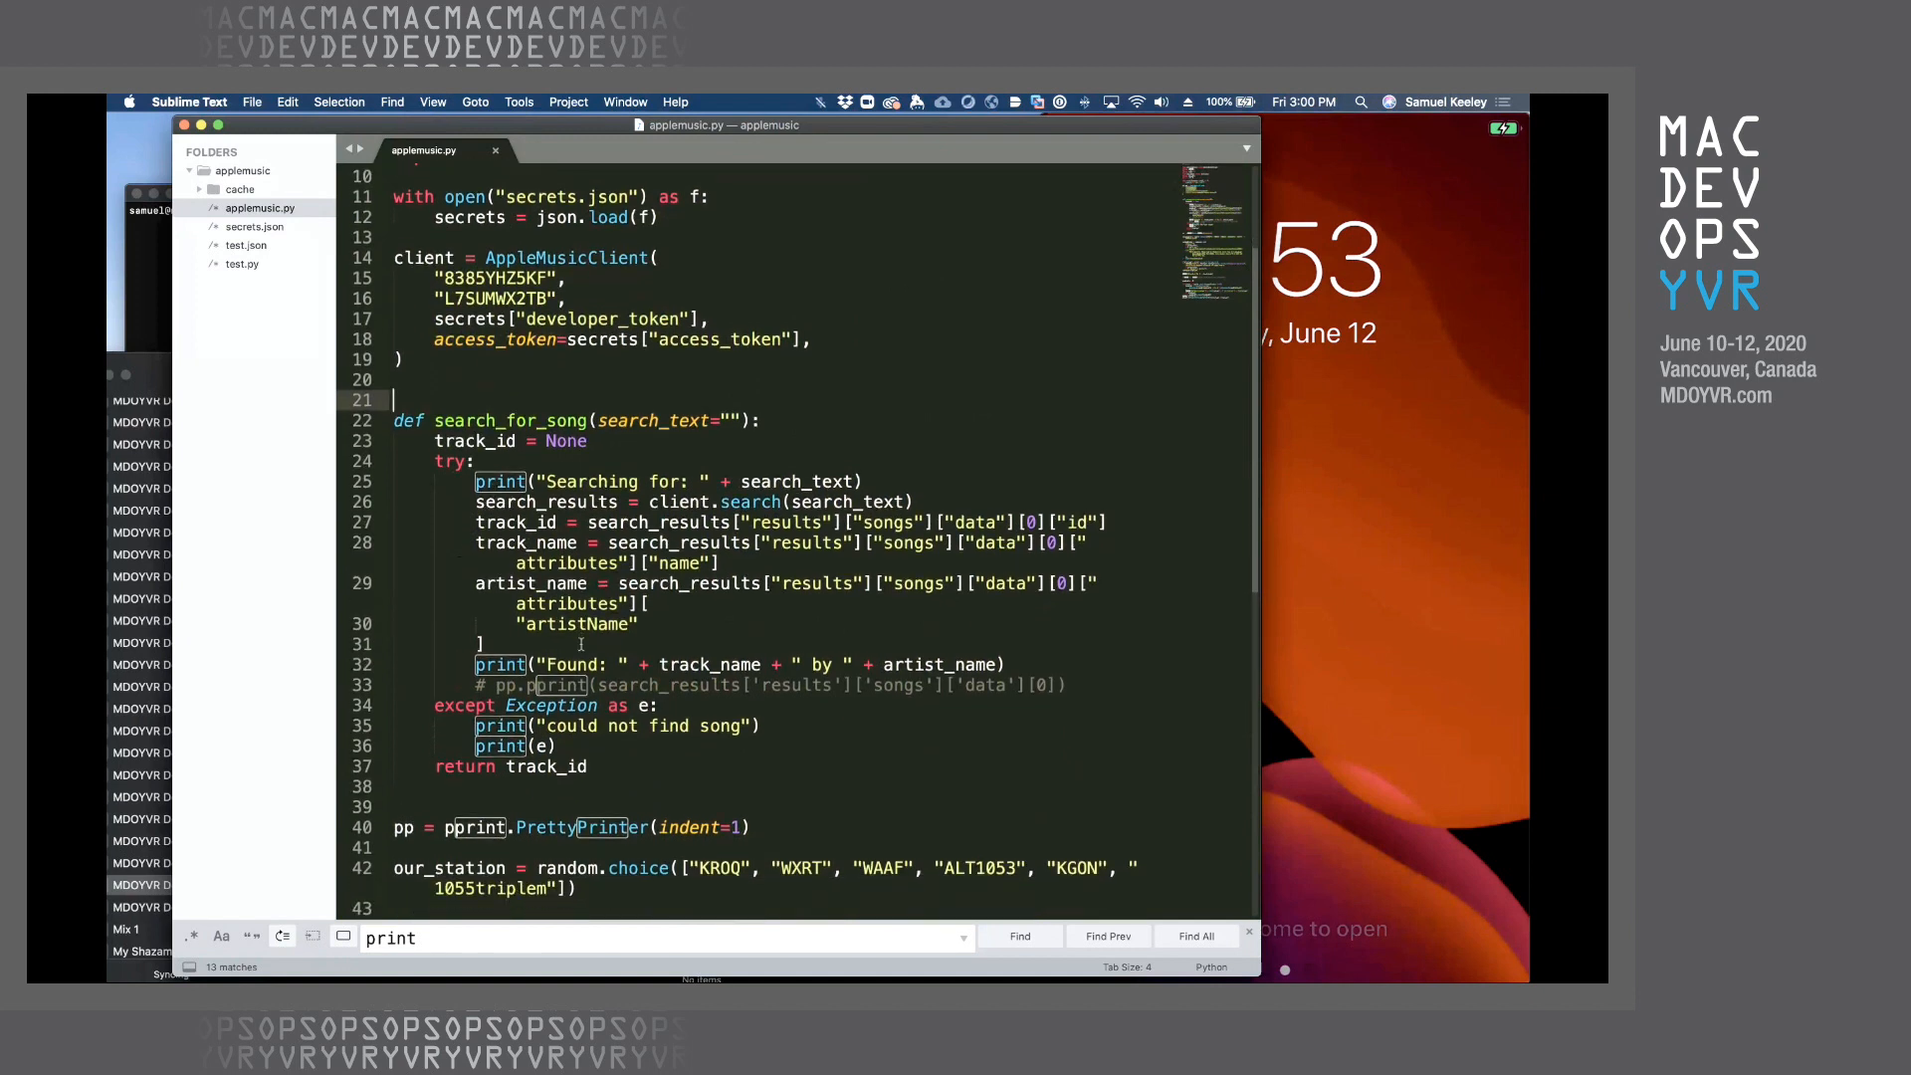
scroll("down", 3)
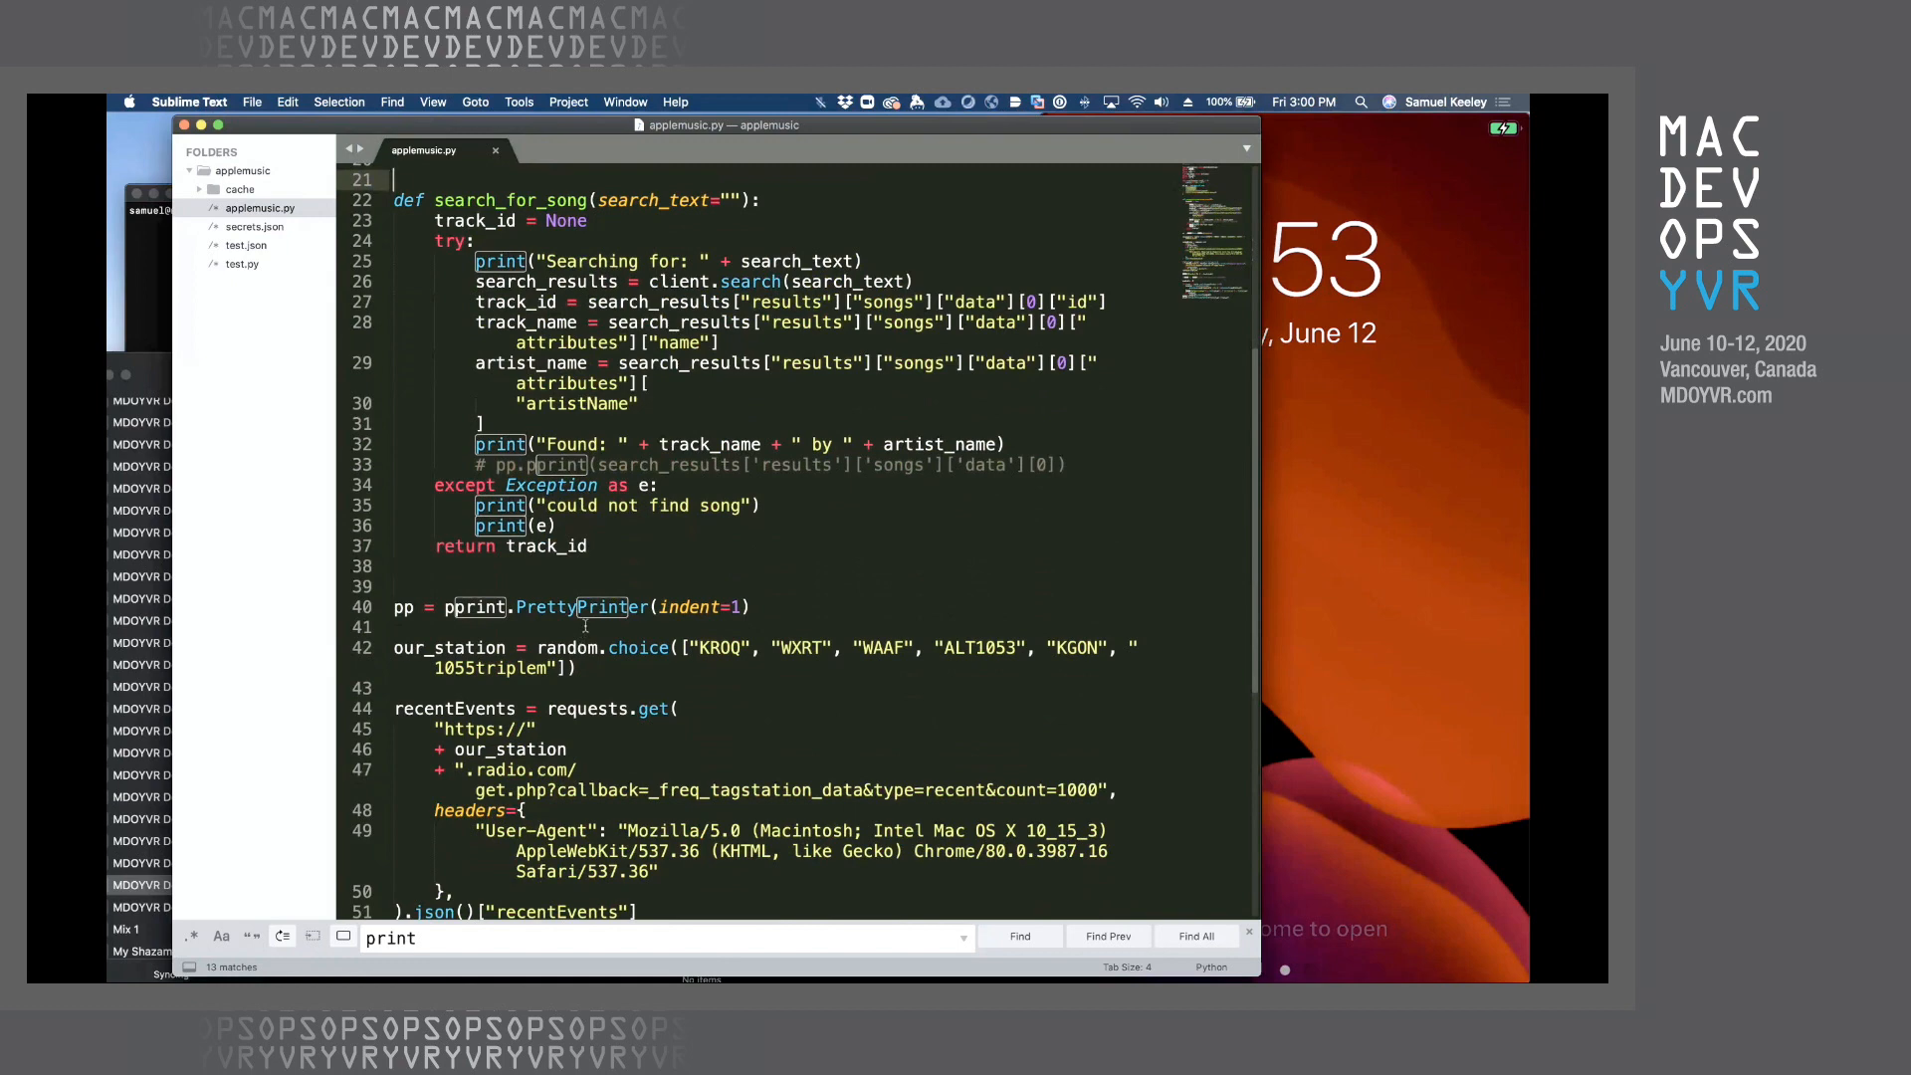
scroll("down", 3)
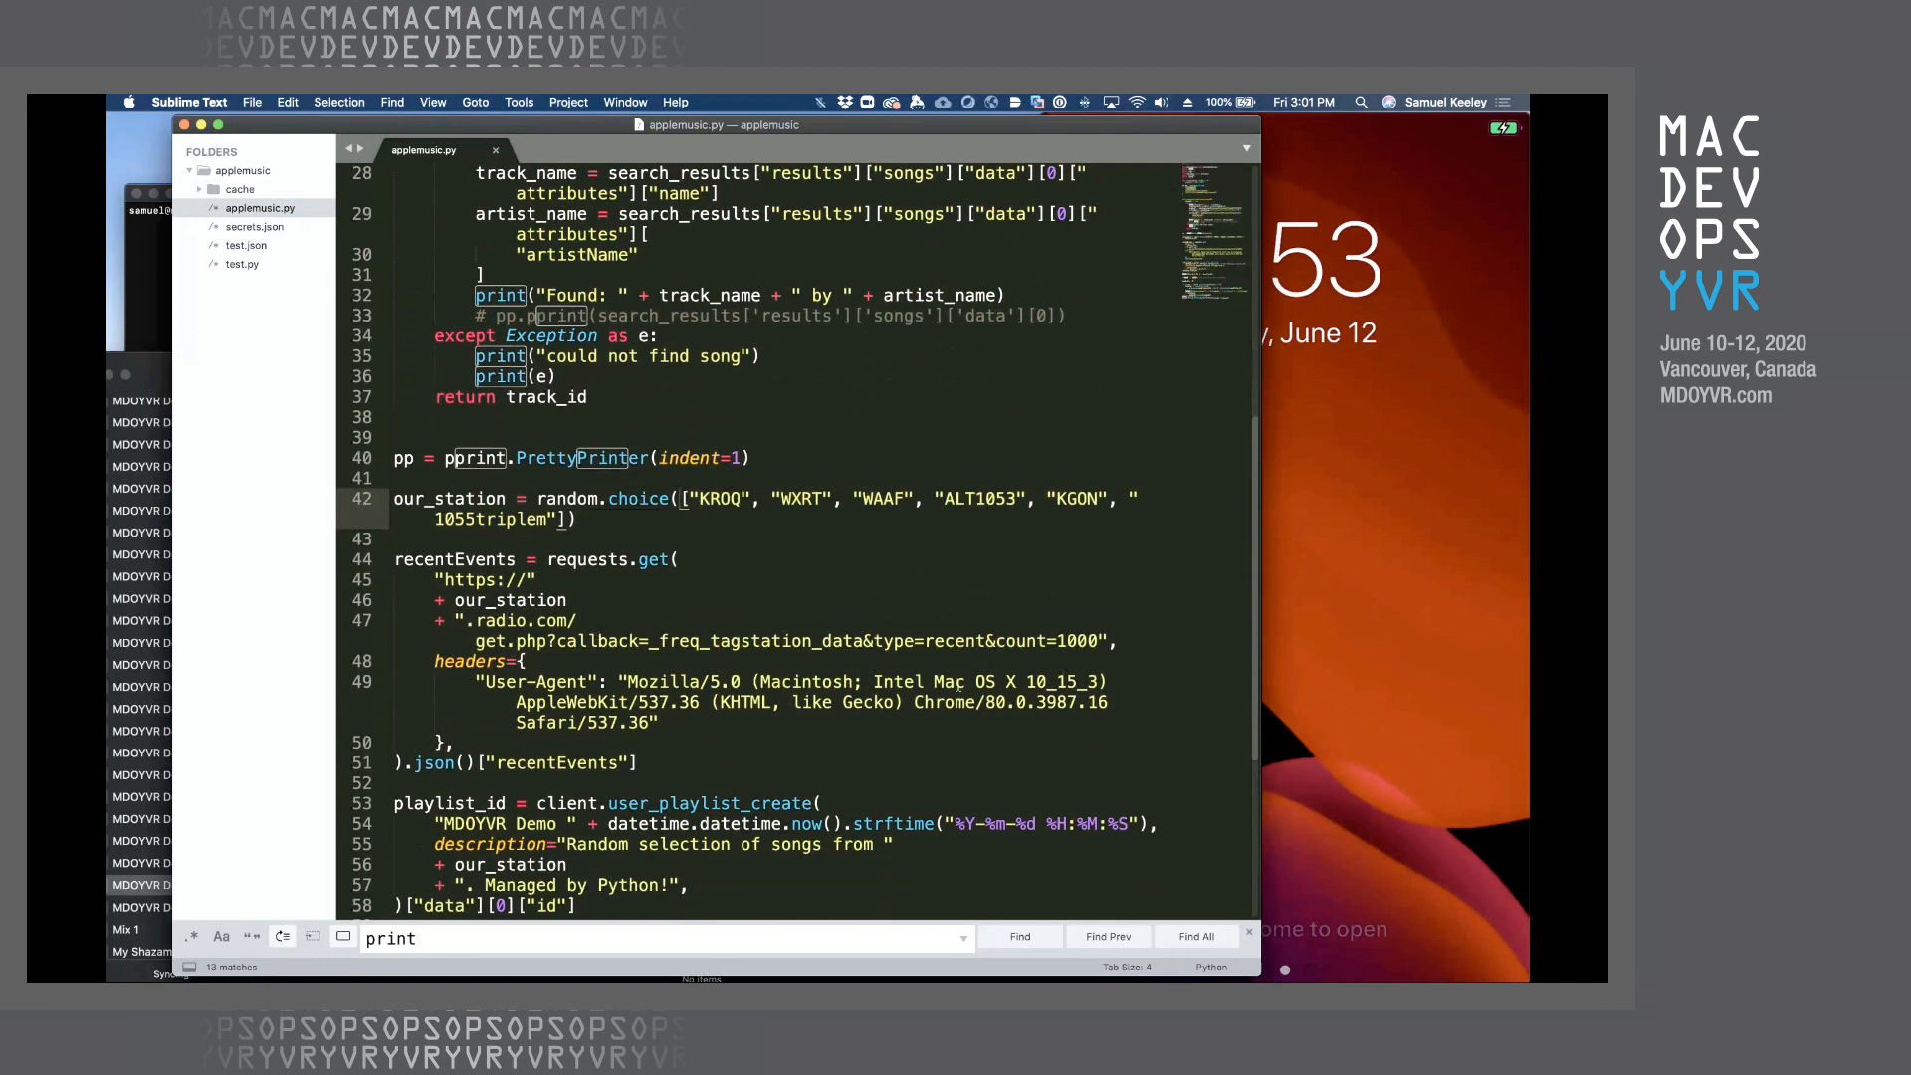
scroll("down", 3)
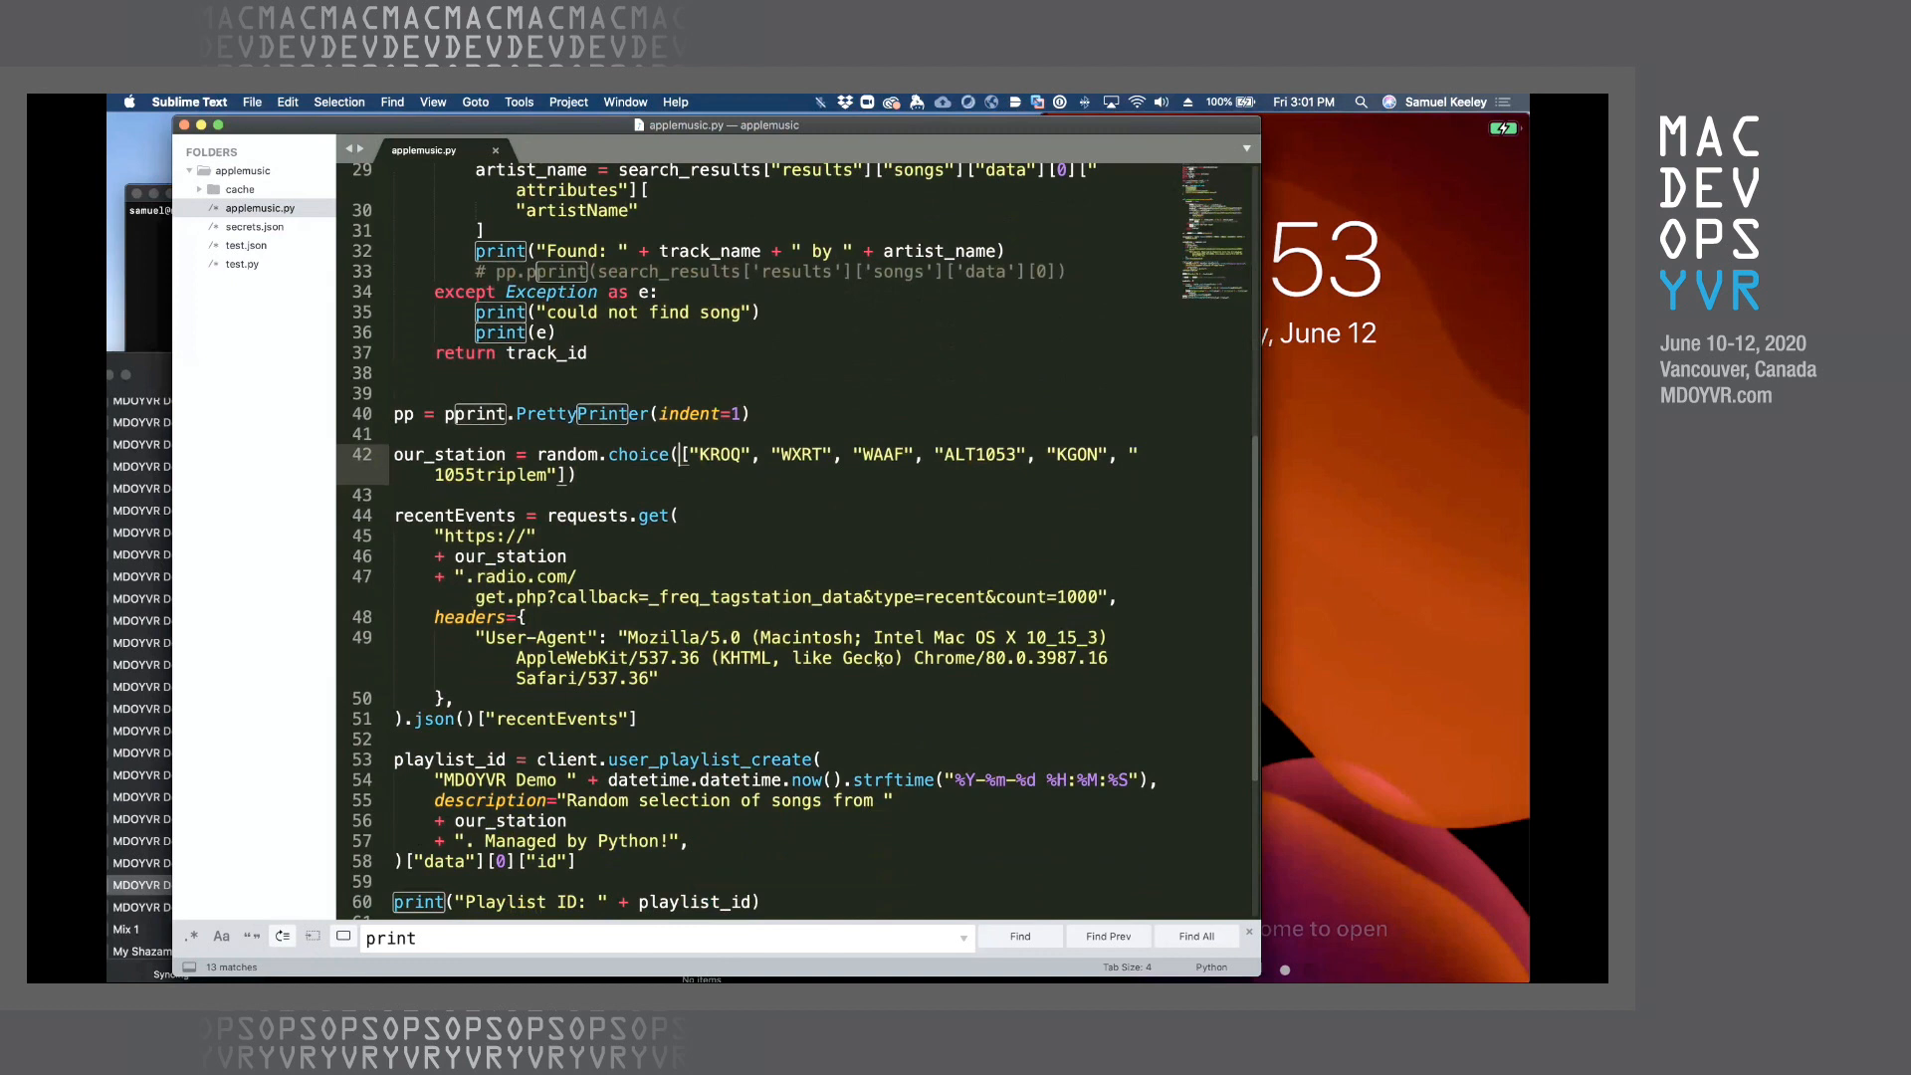
scroll("down", 3)
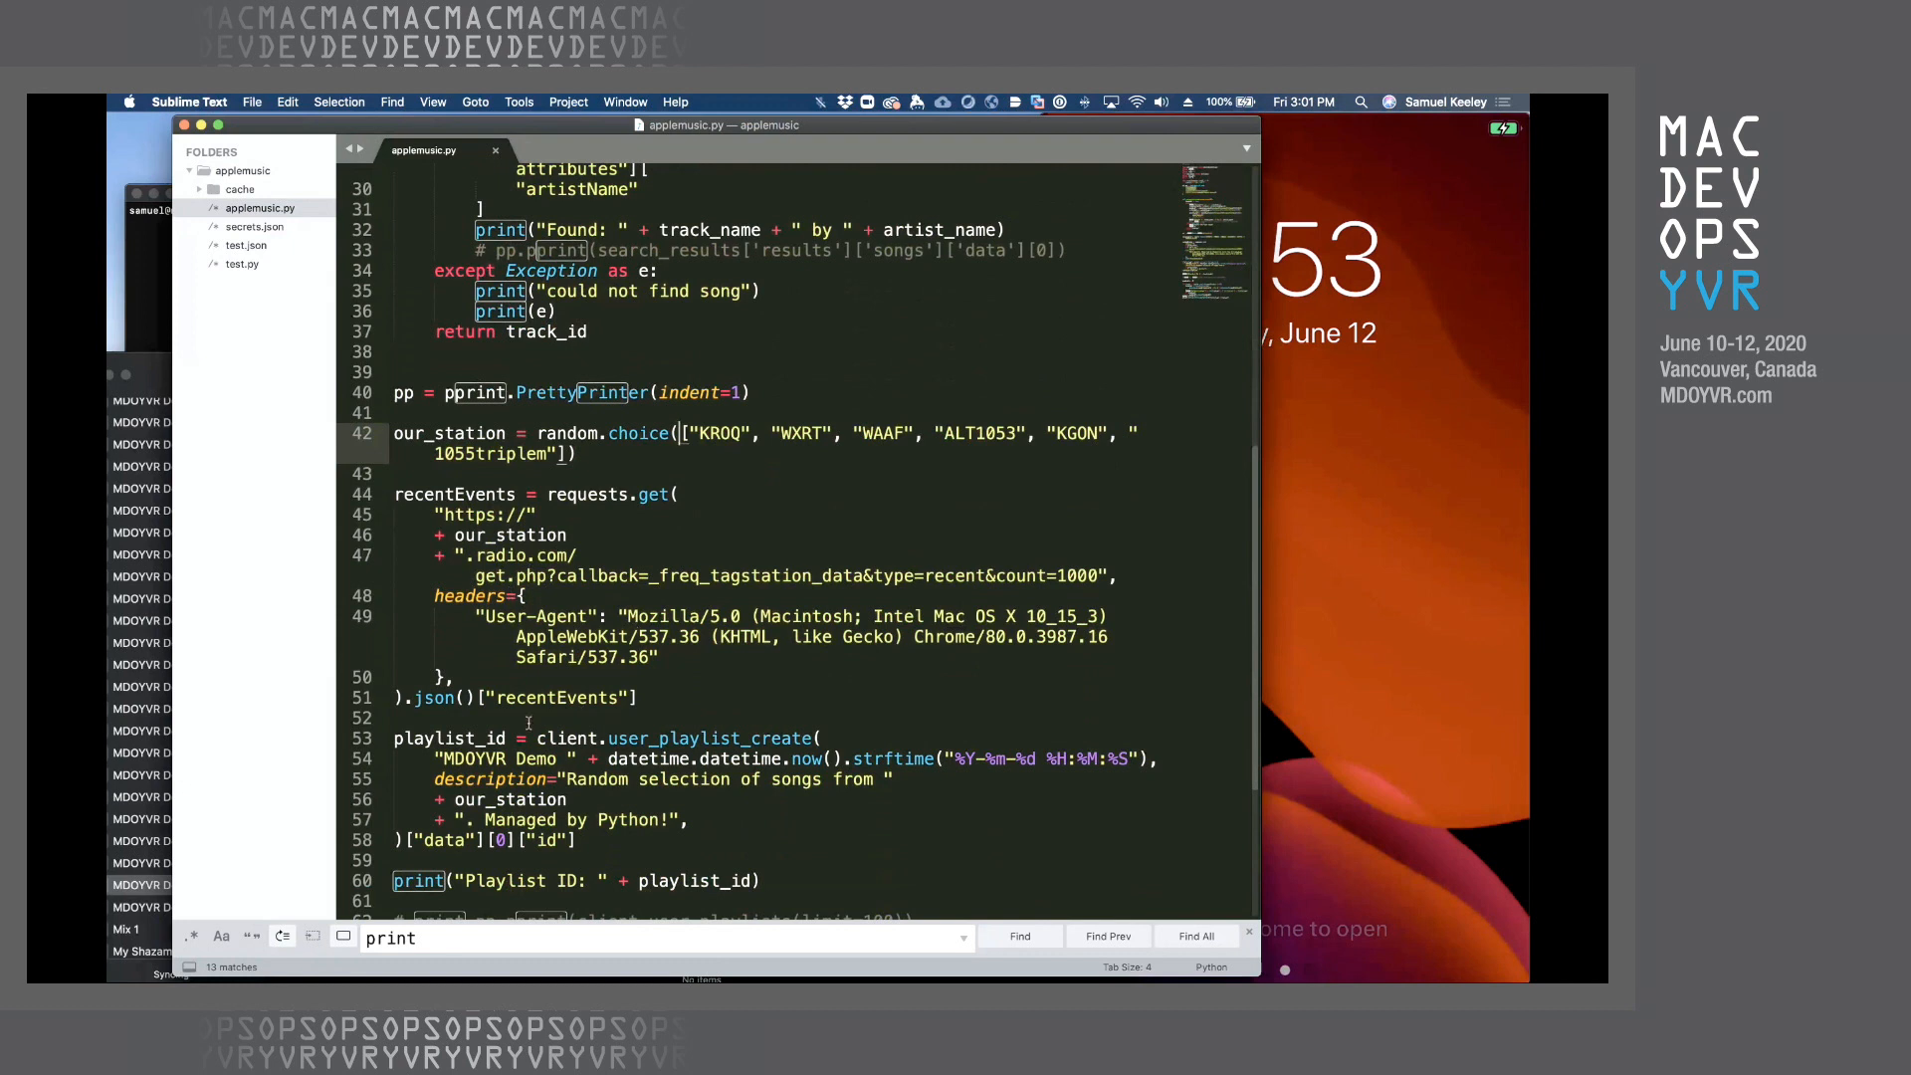
scroll("down", 3)
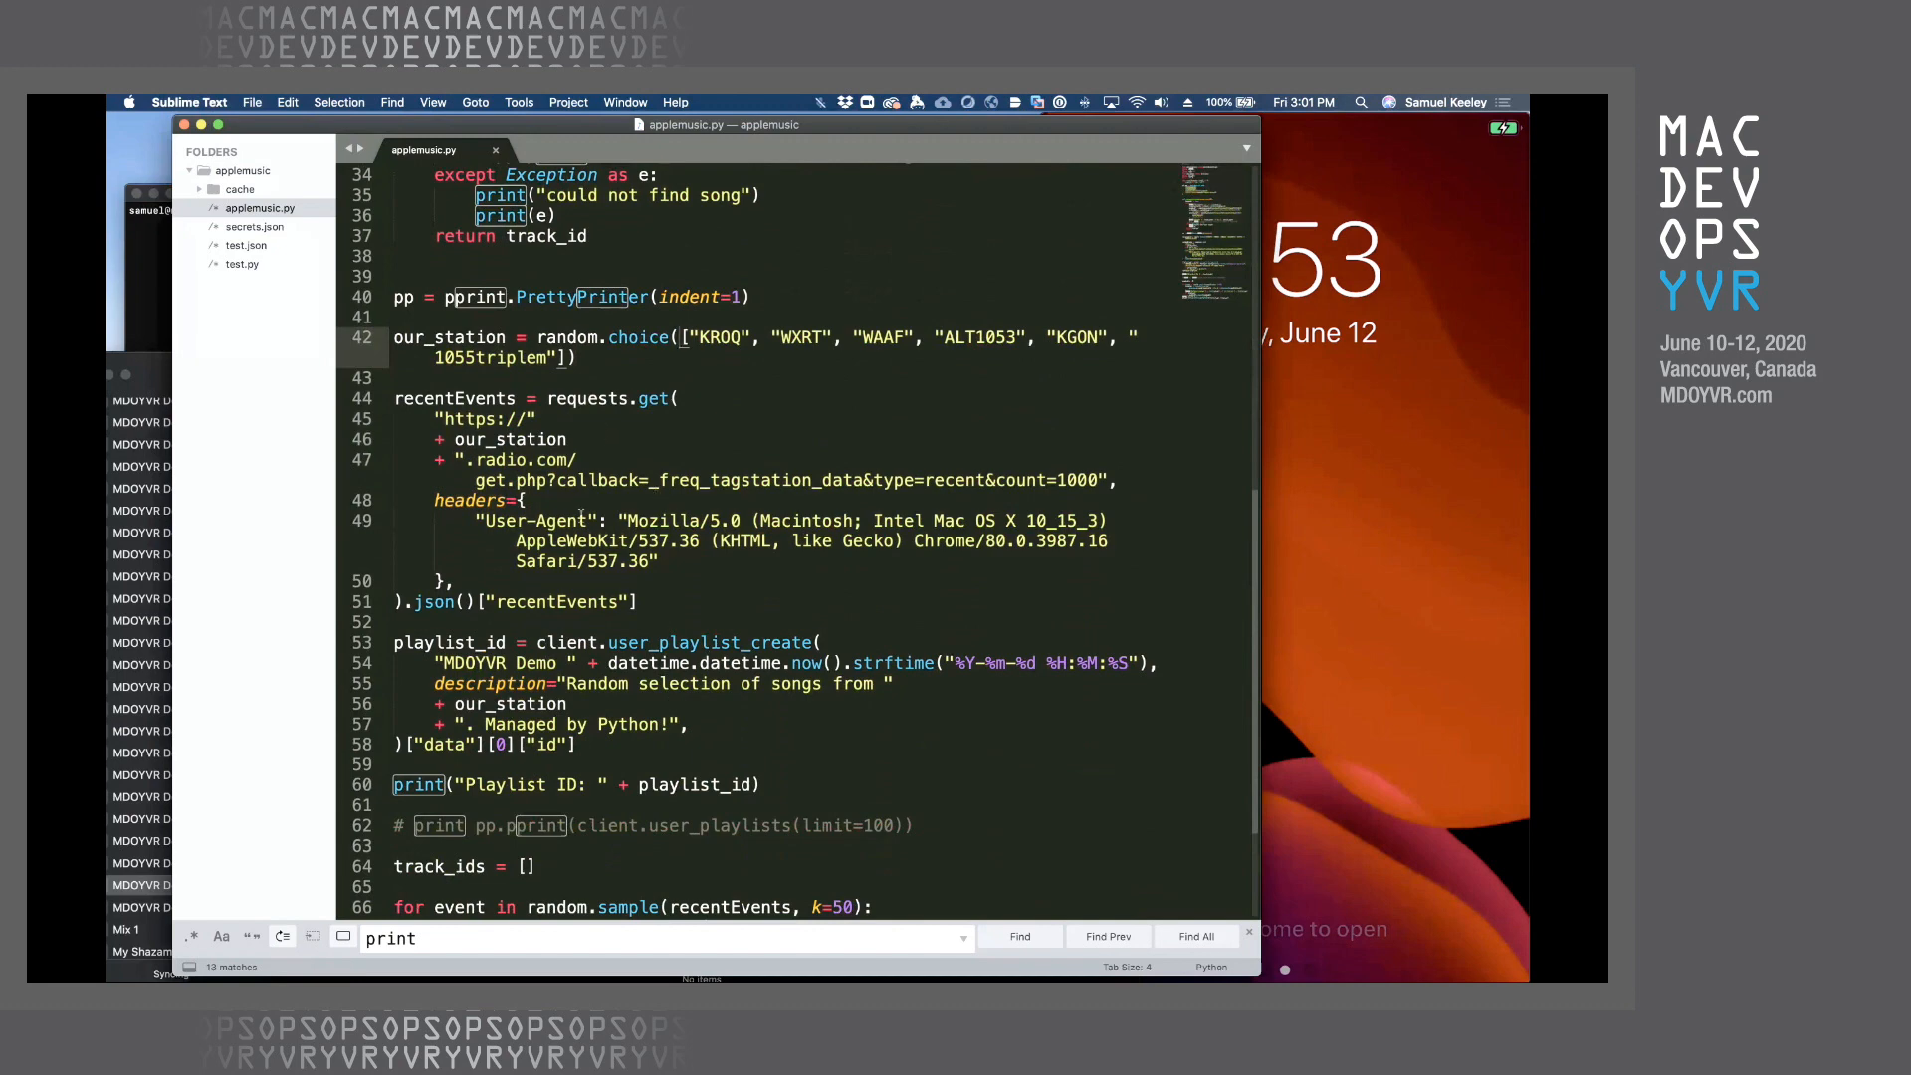
scroll("down", 3)
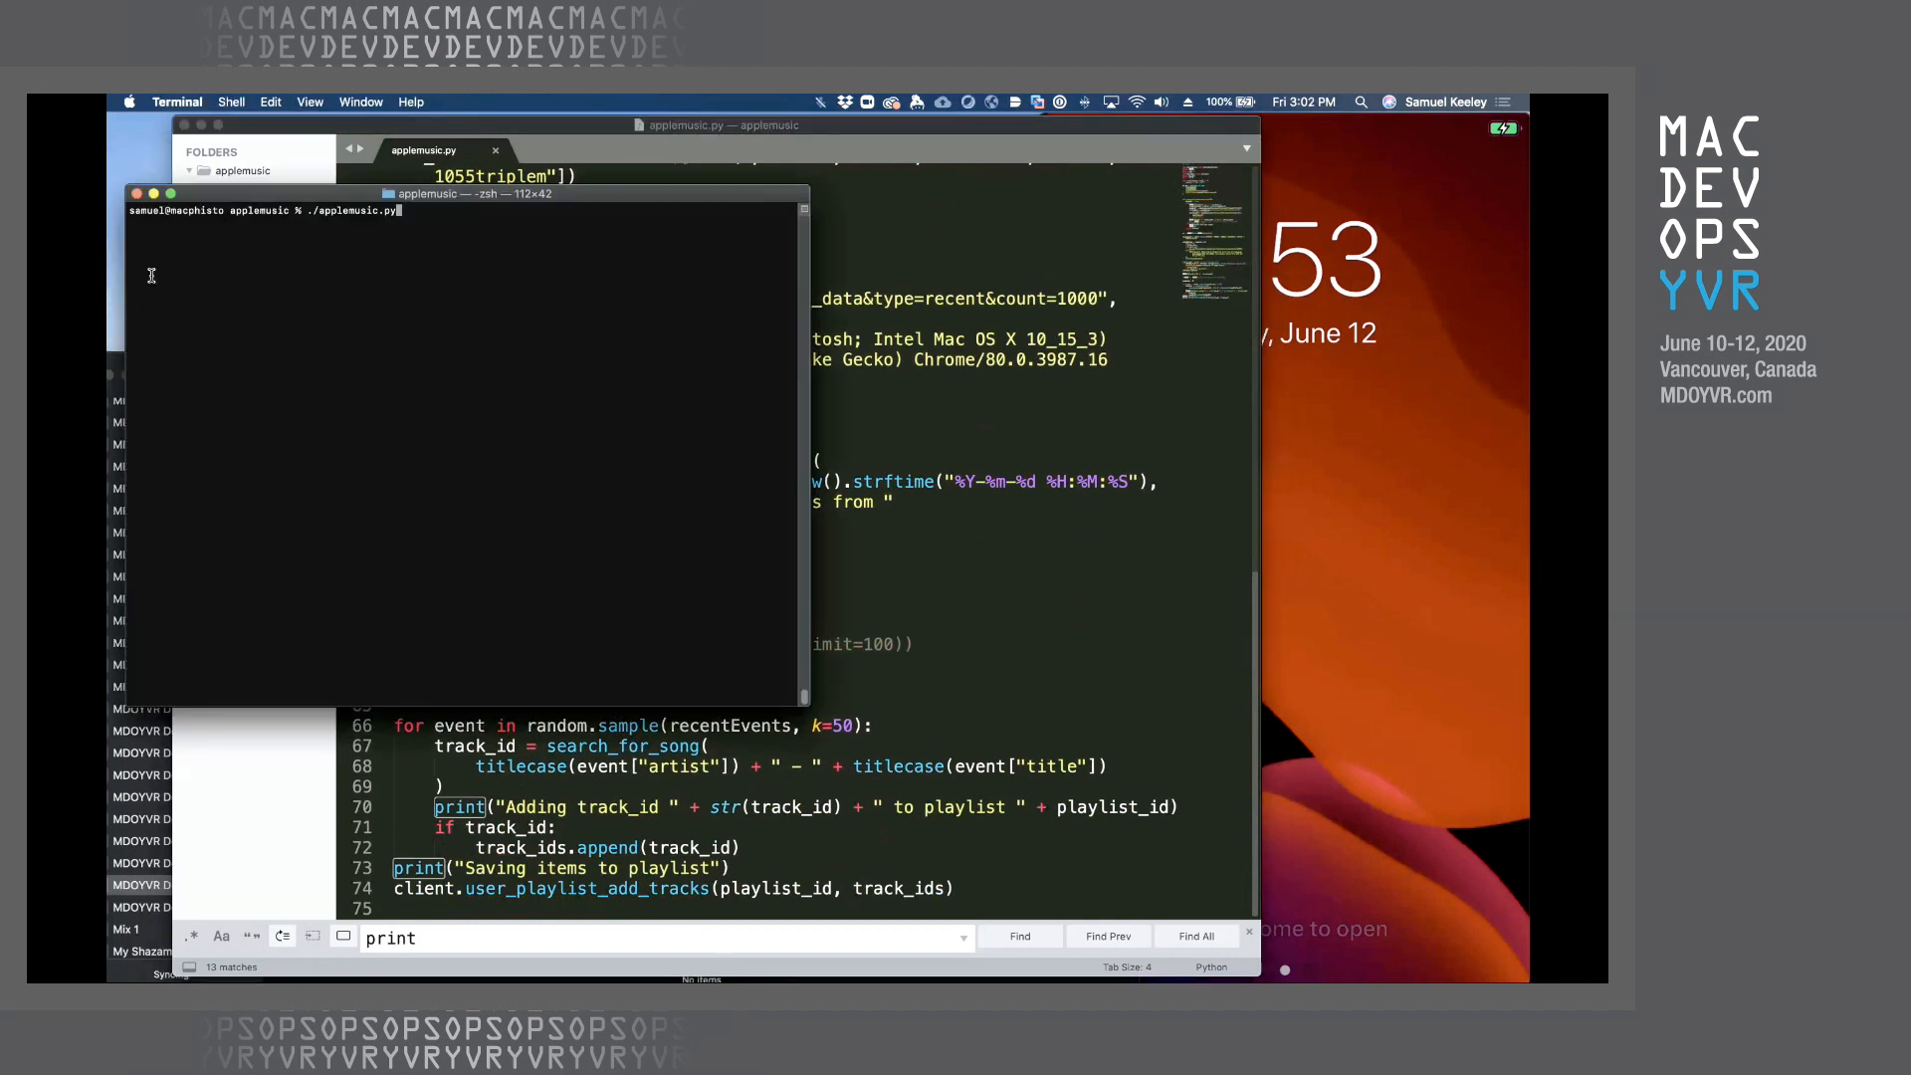
Step: Execute ./applemusic.py so it searches radio songs and adds their track IDs to a playlist
key("Return")
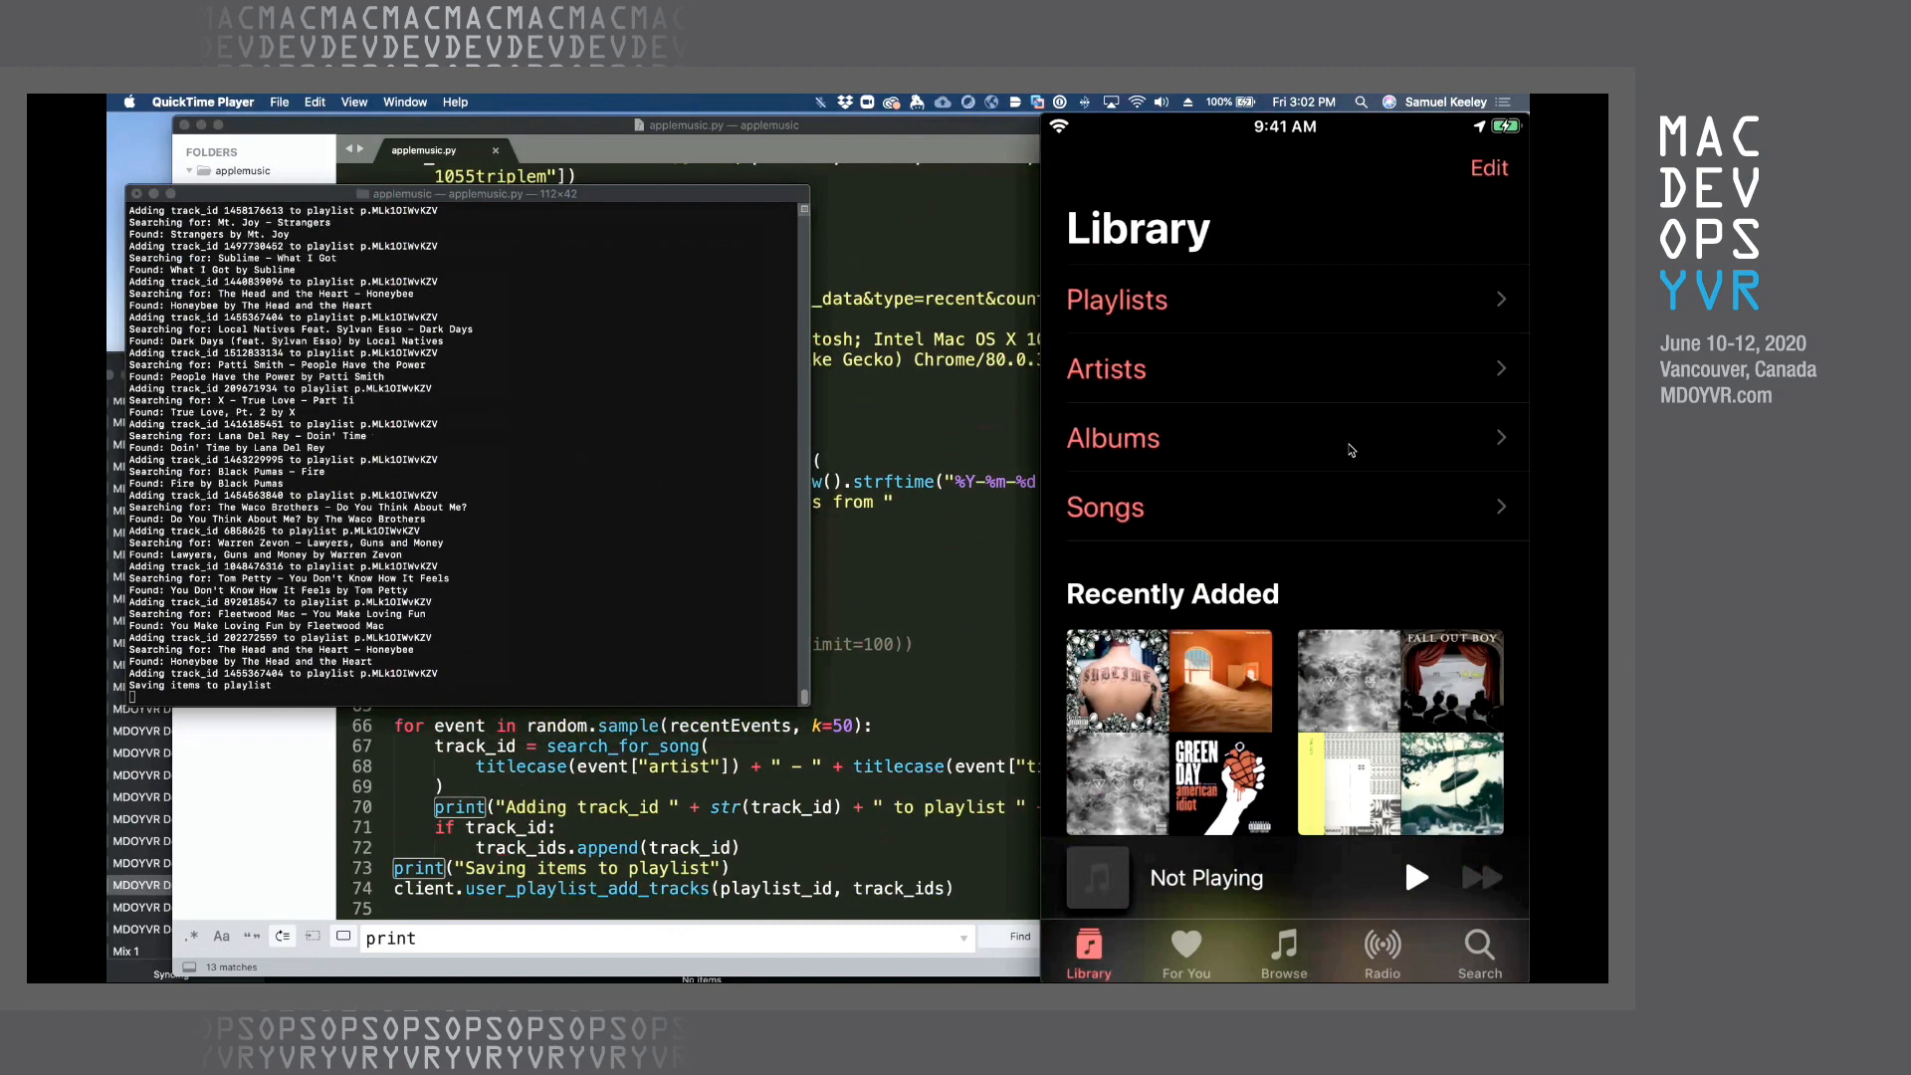
scroll("down", 3)
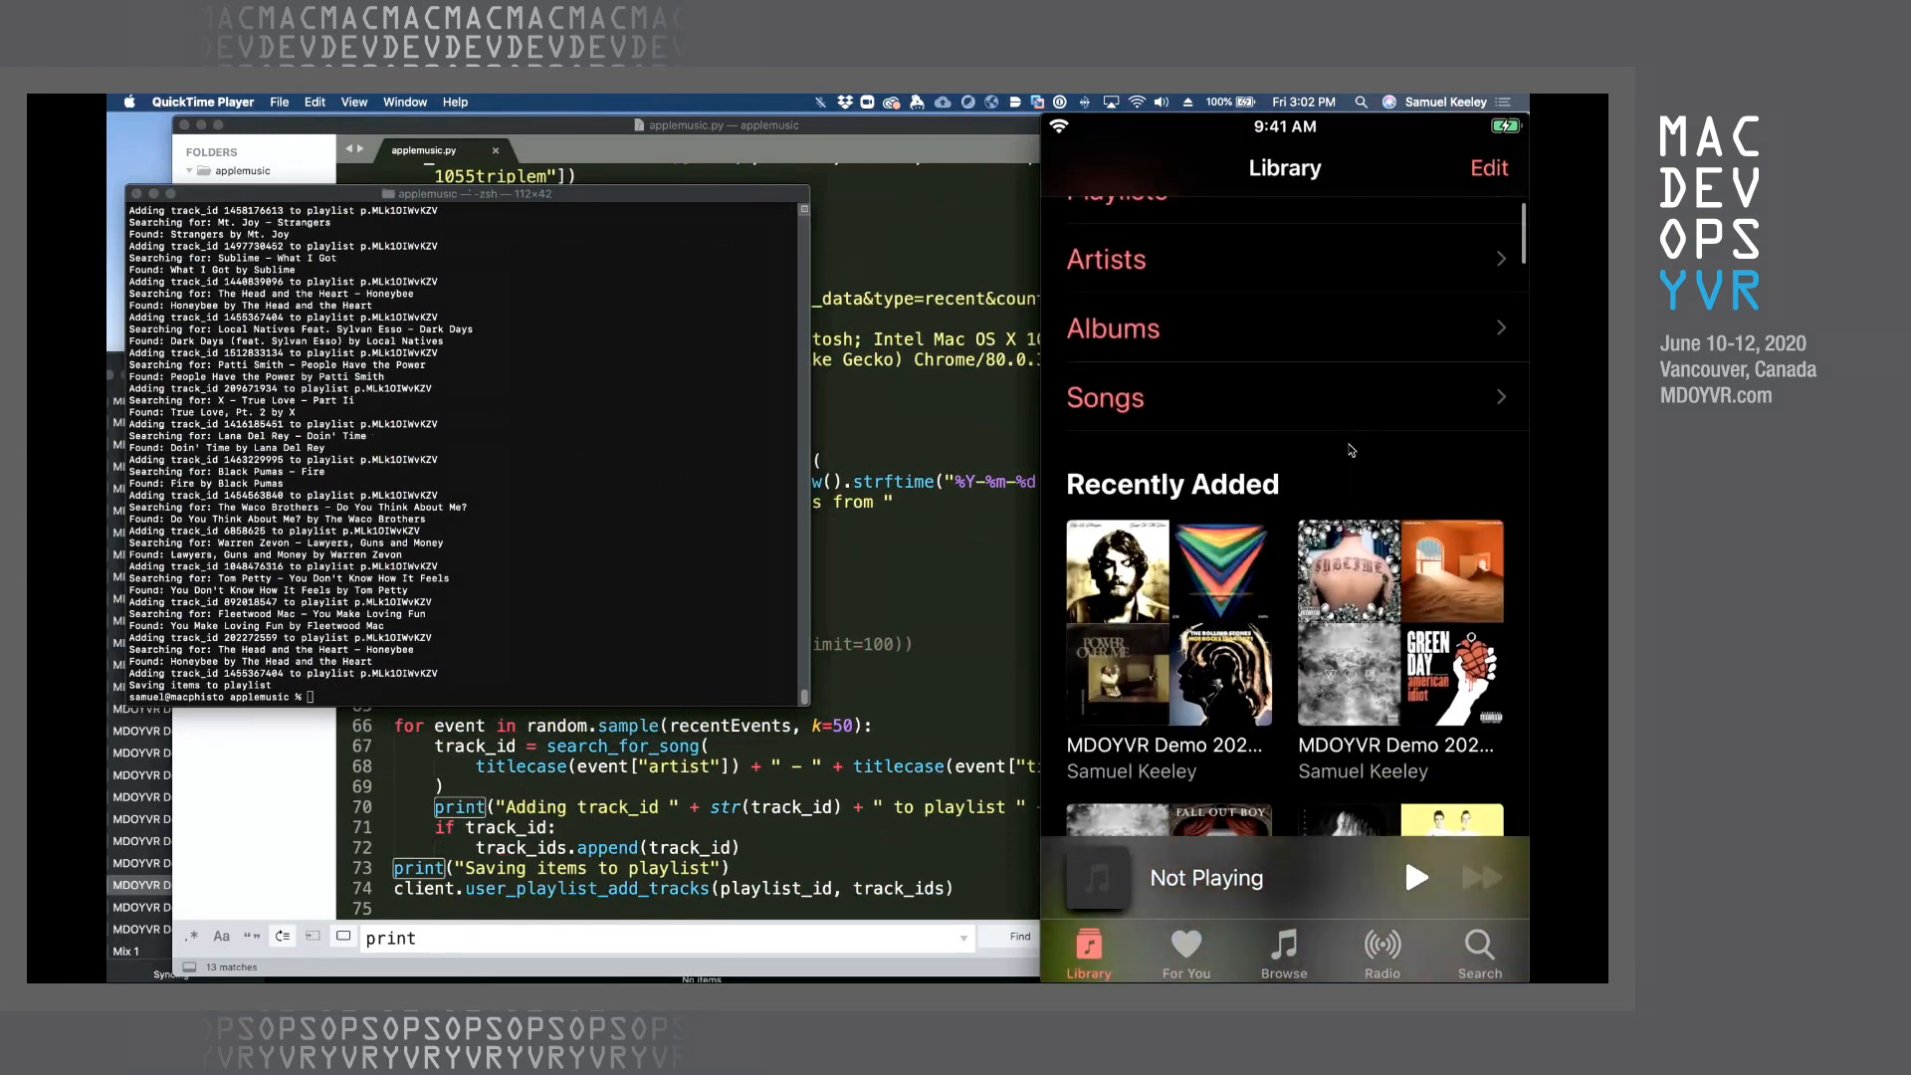
left_click(1165, 632)
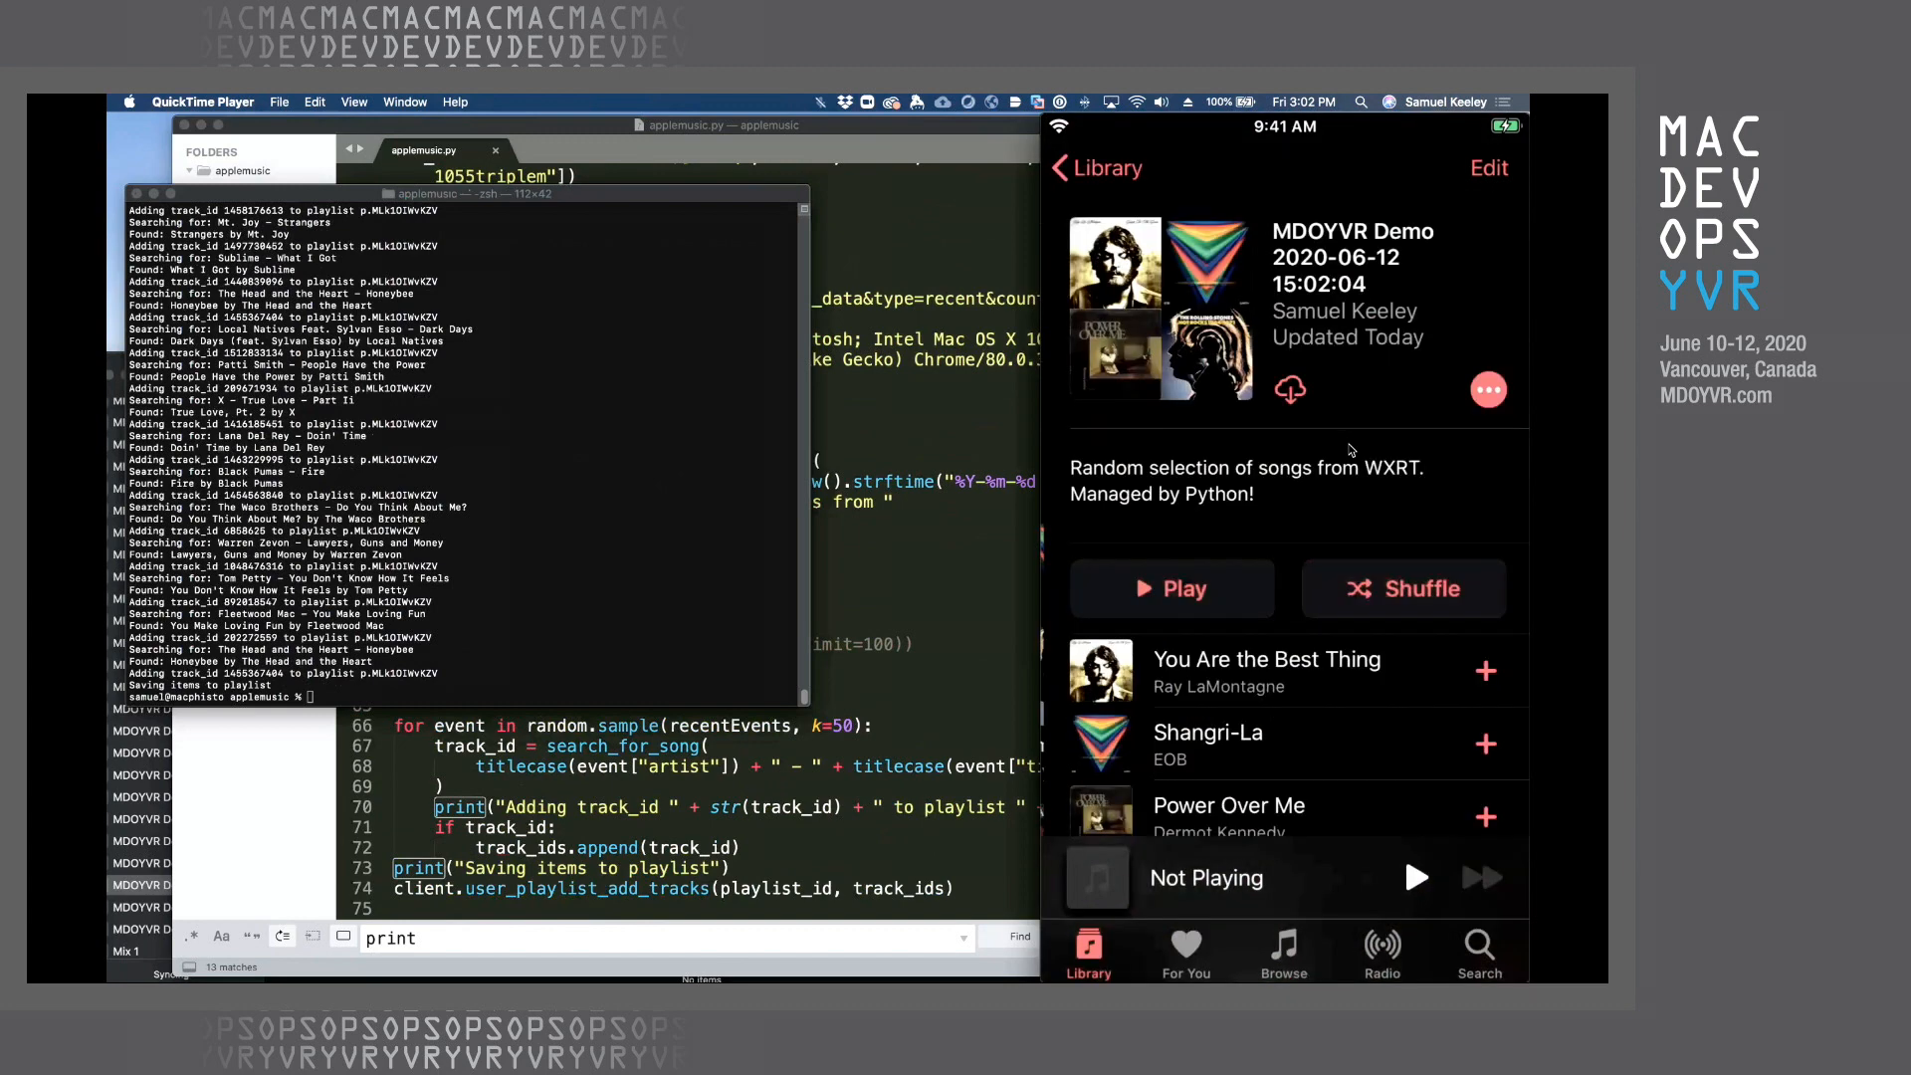
scroll("down", 3)
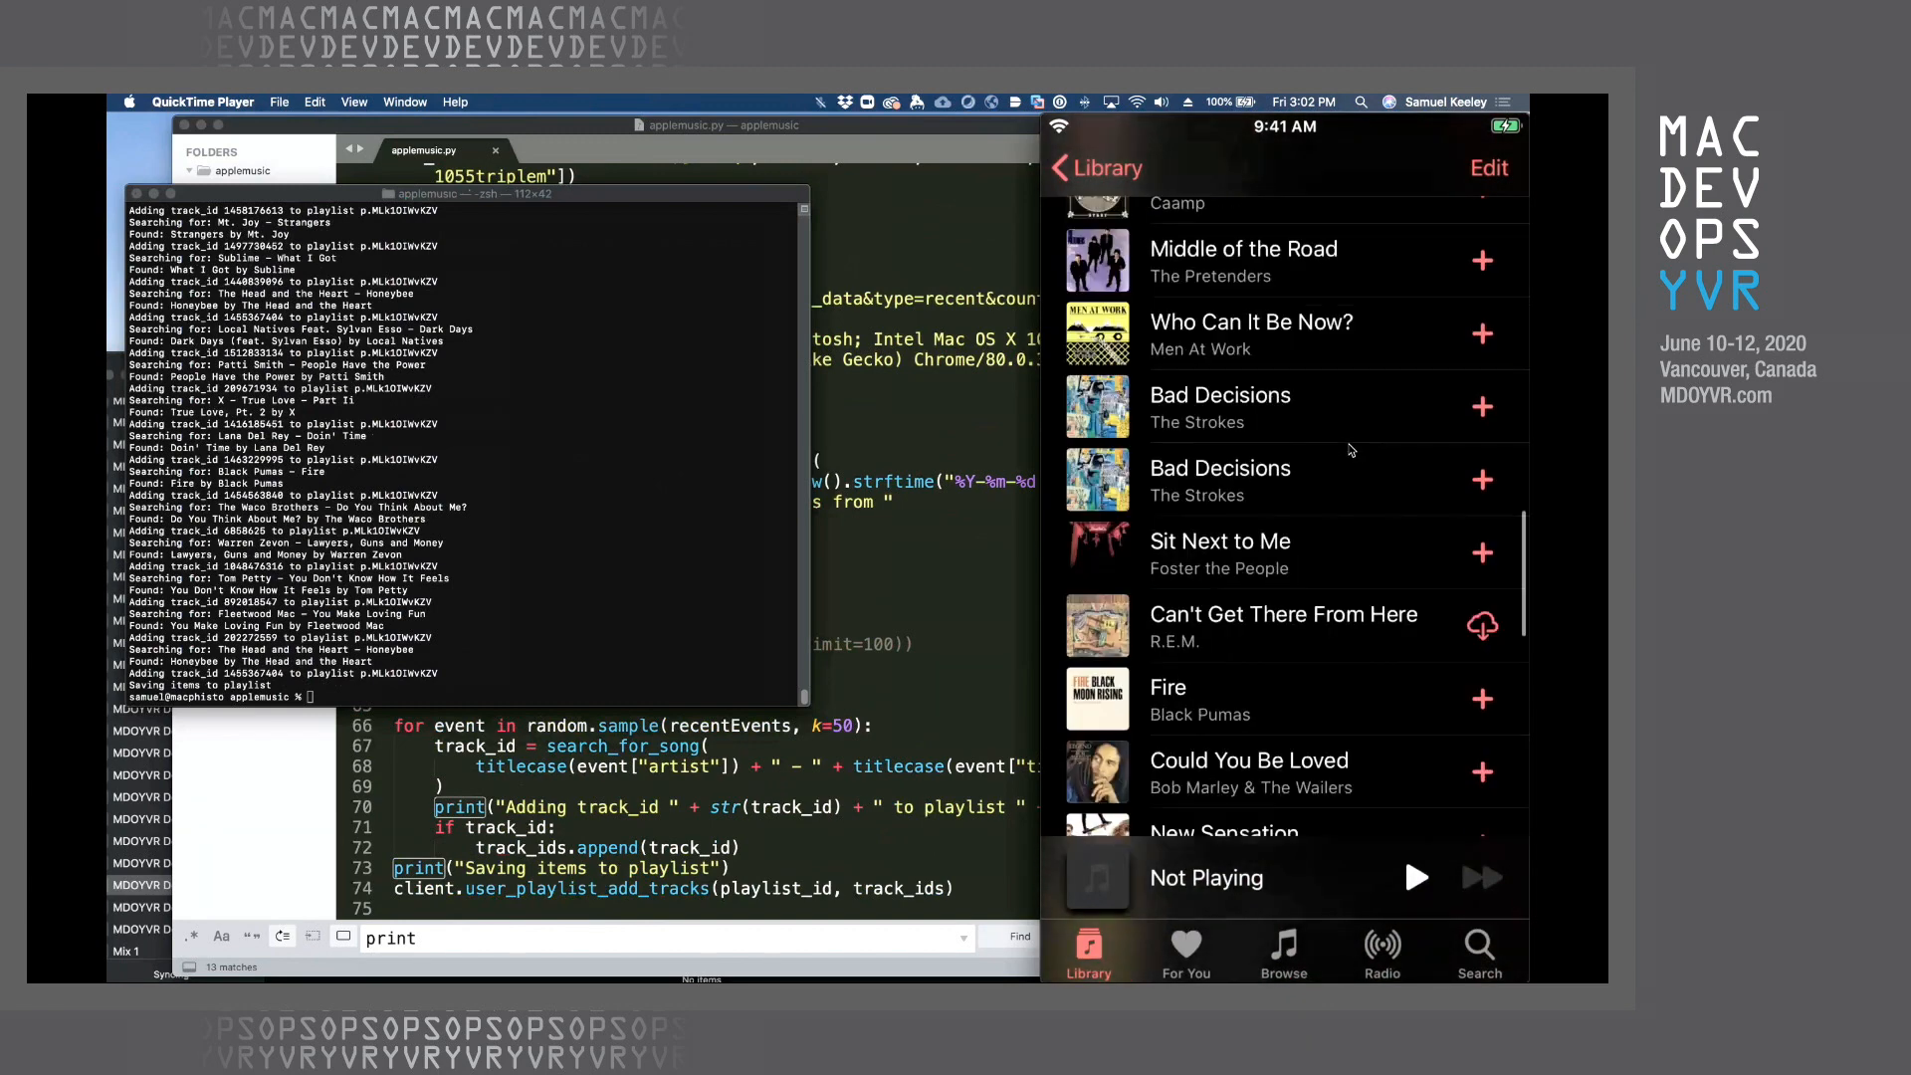
scroll("down", 3)
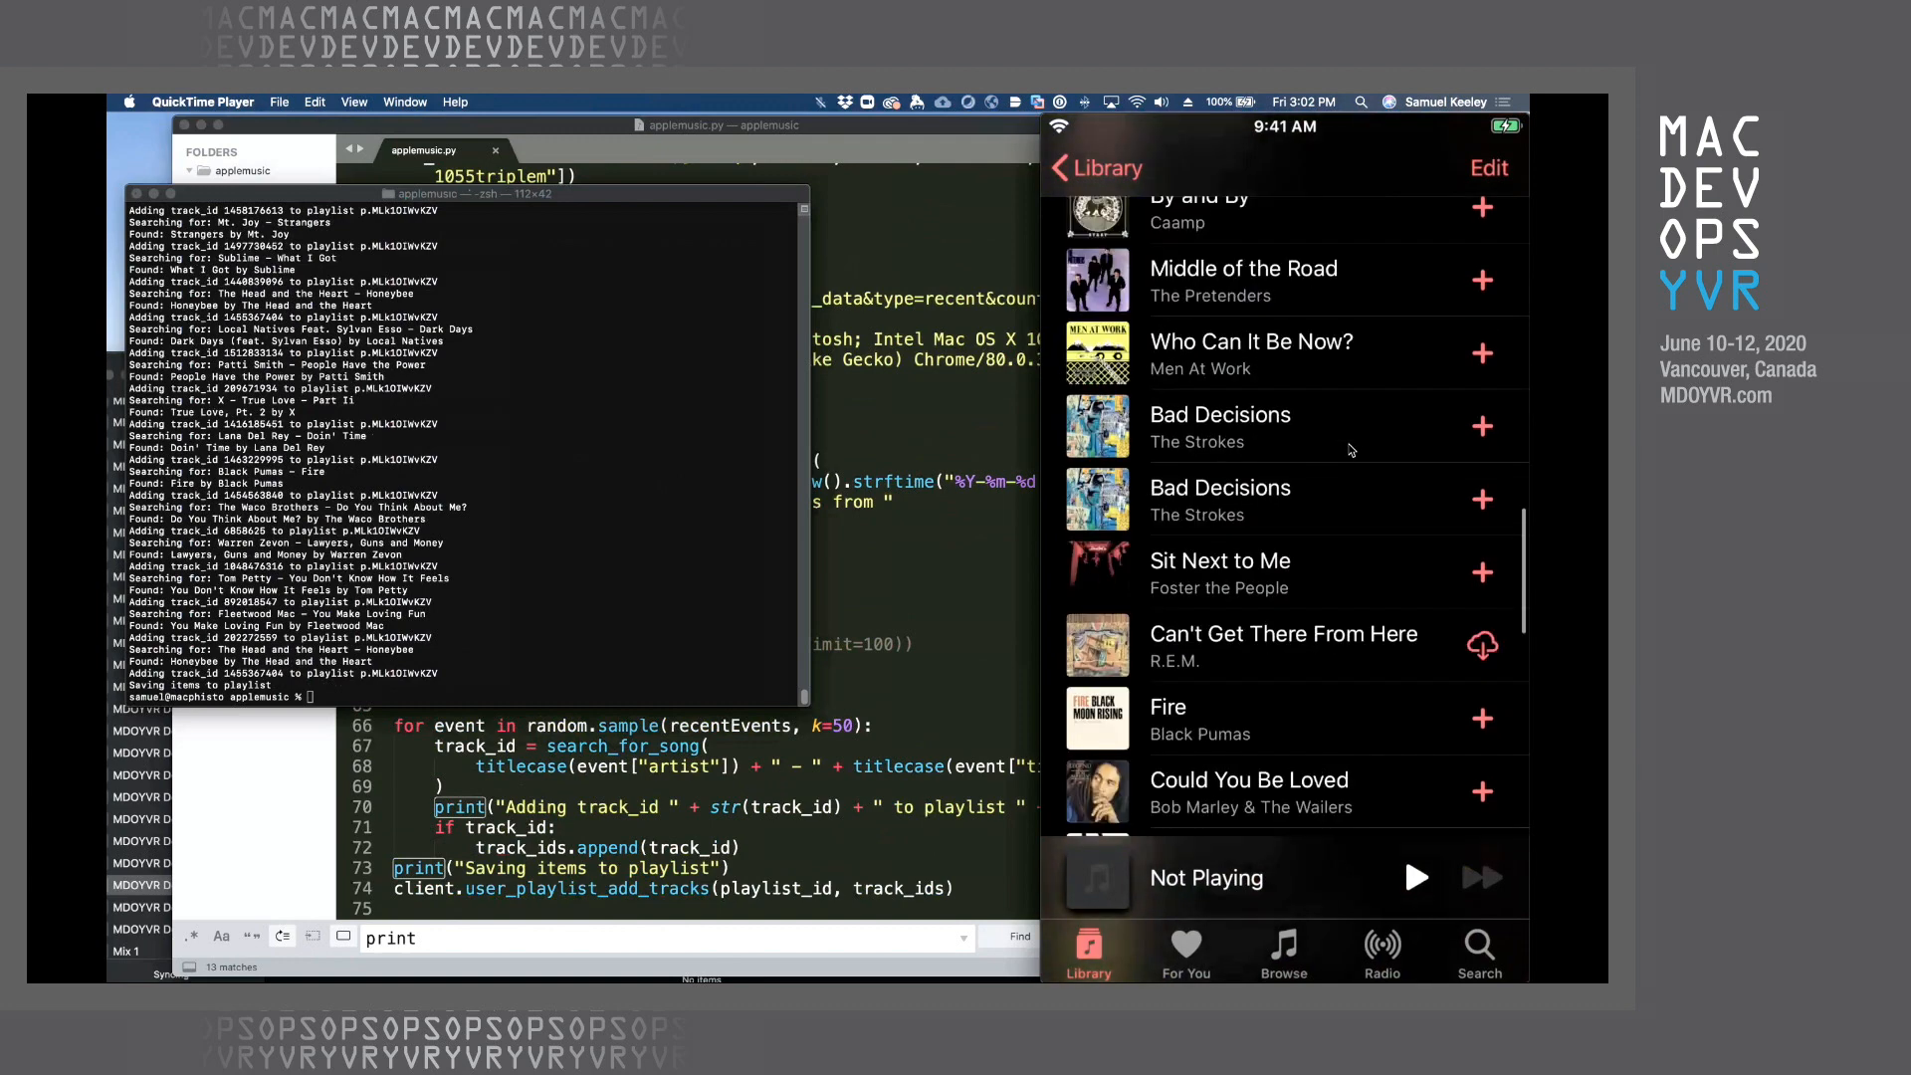
scroll("down", 3)
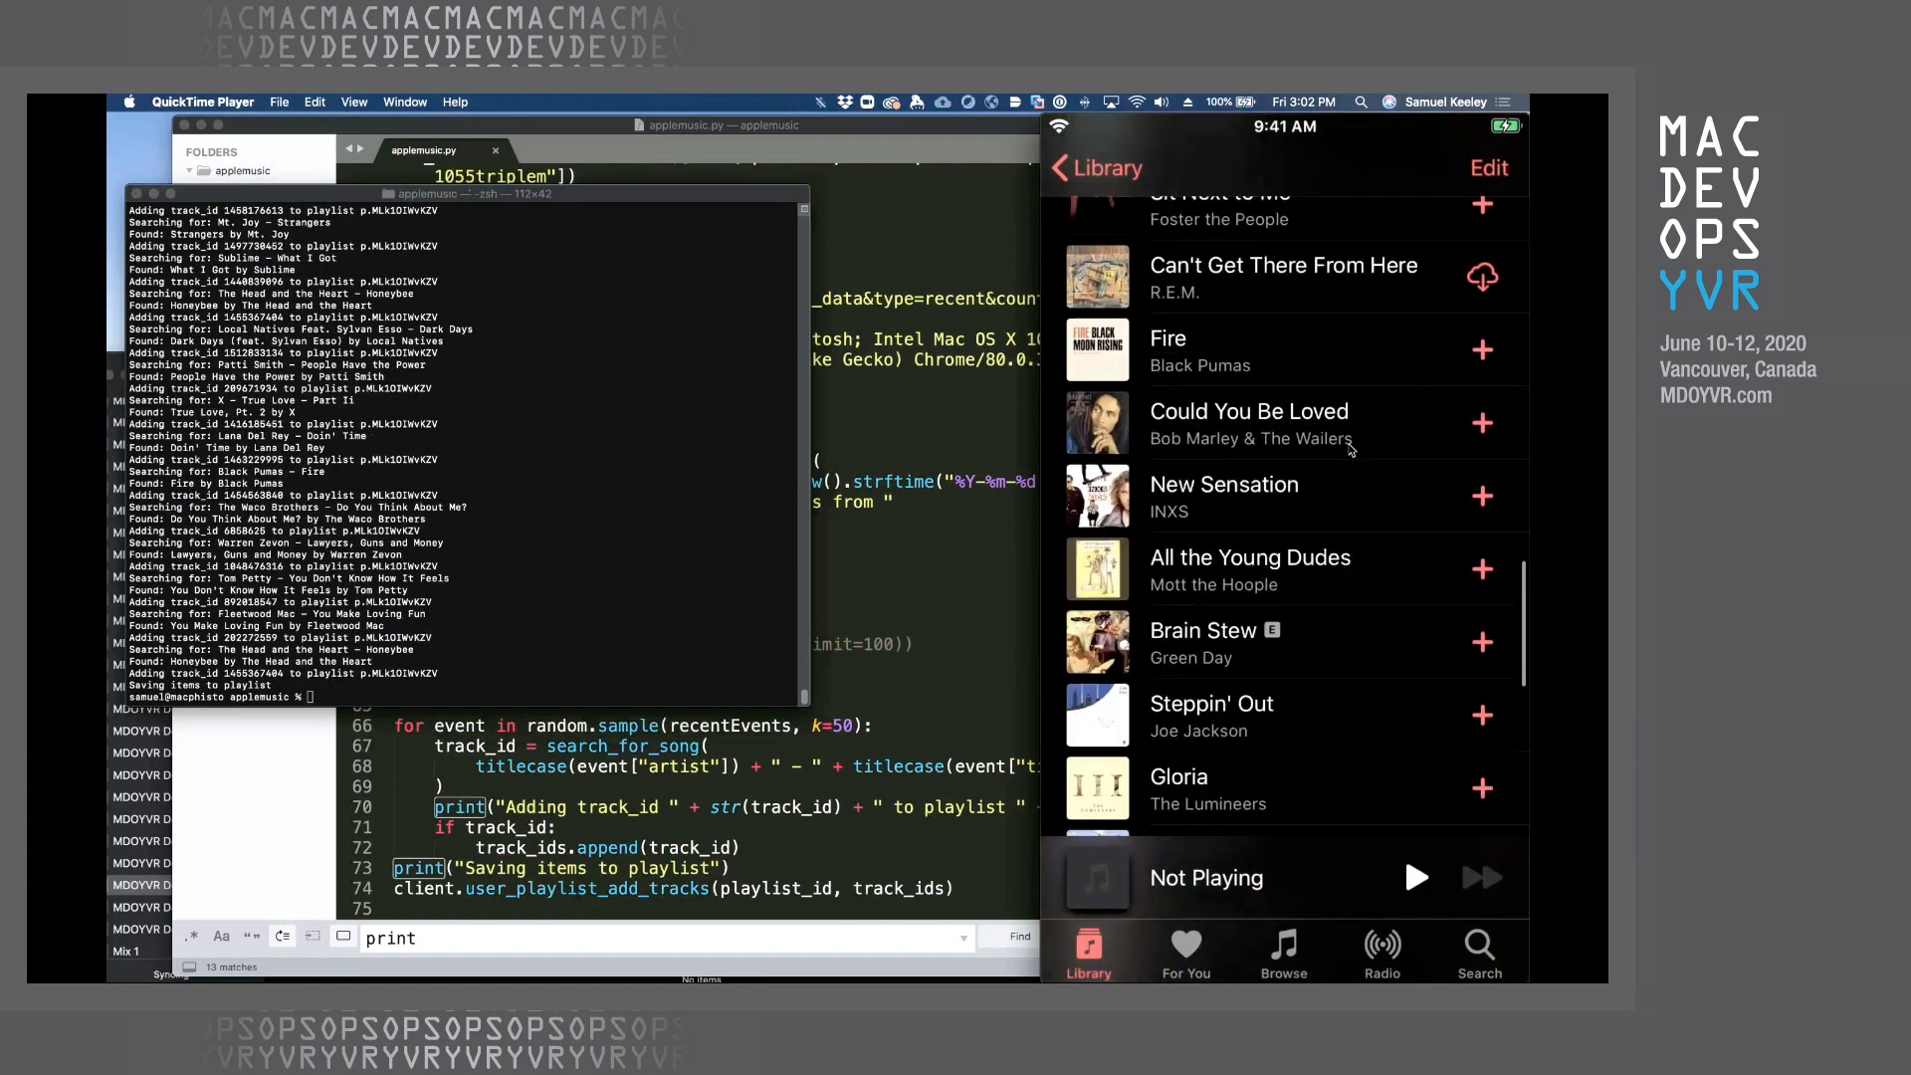
scroll("down", 3)
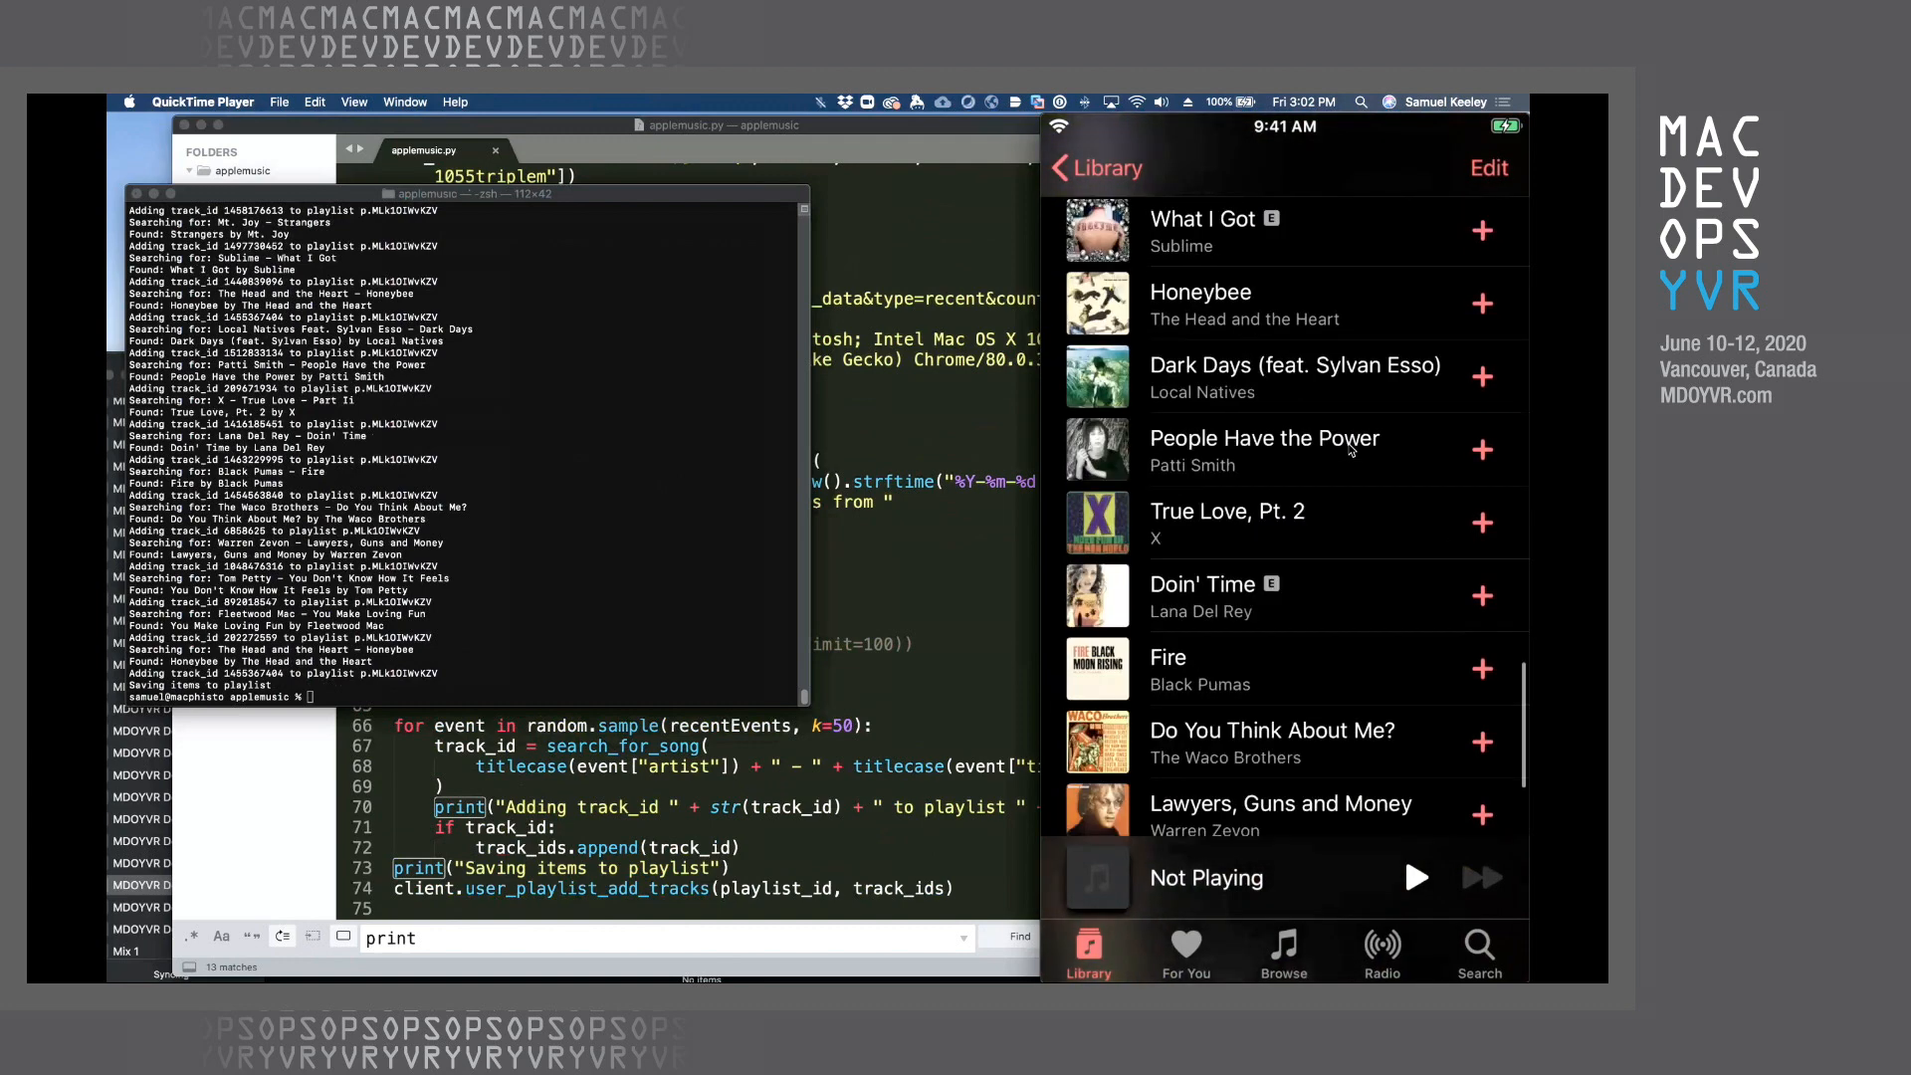
scroll("down", 3)
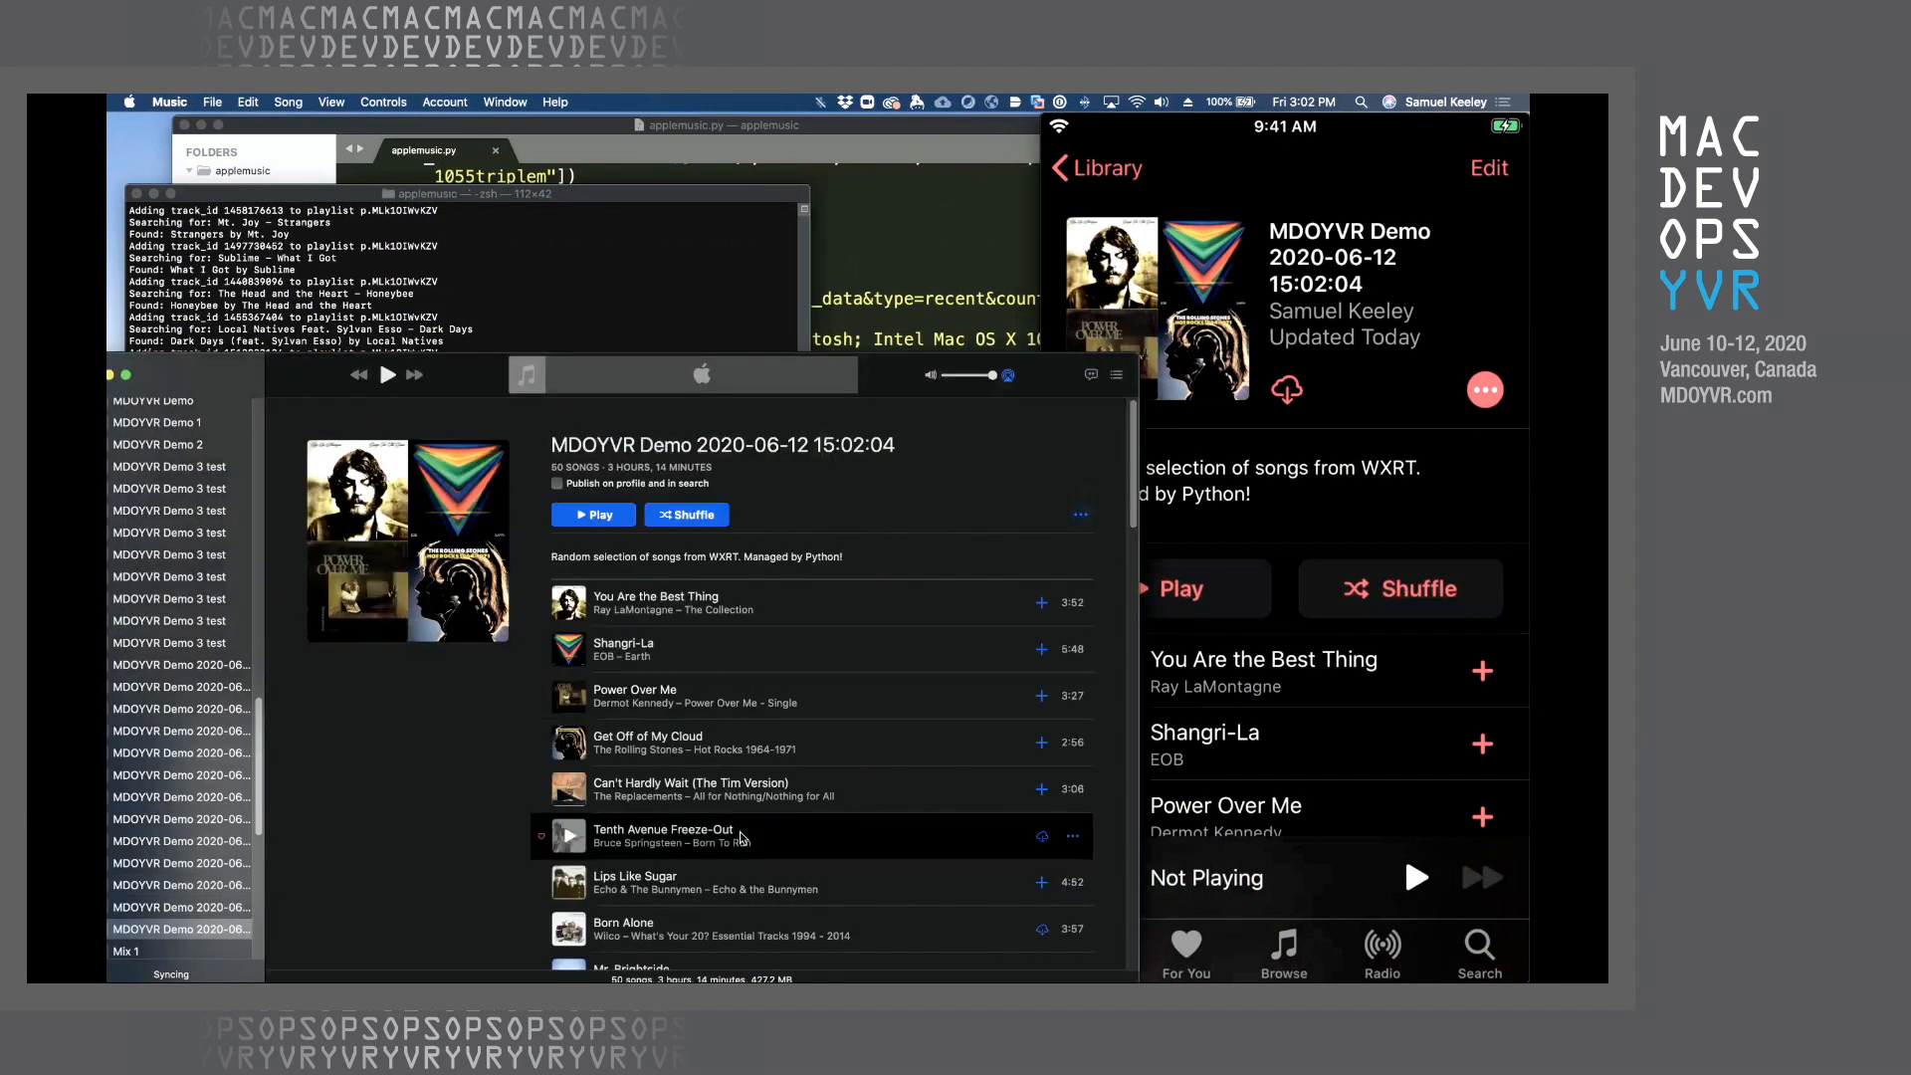
mouse_move(752, 700)
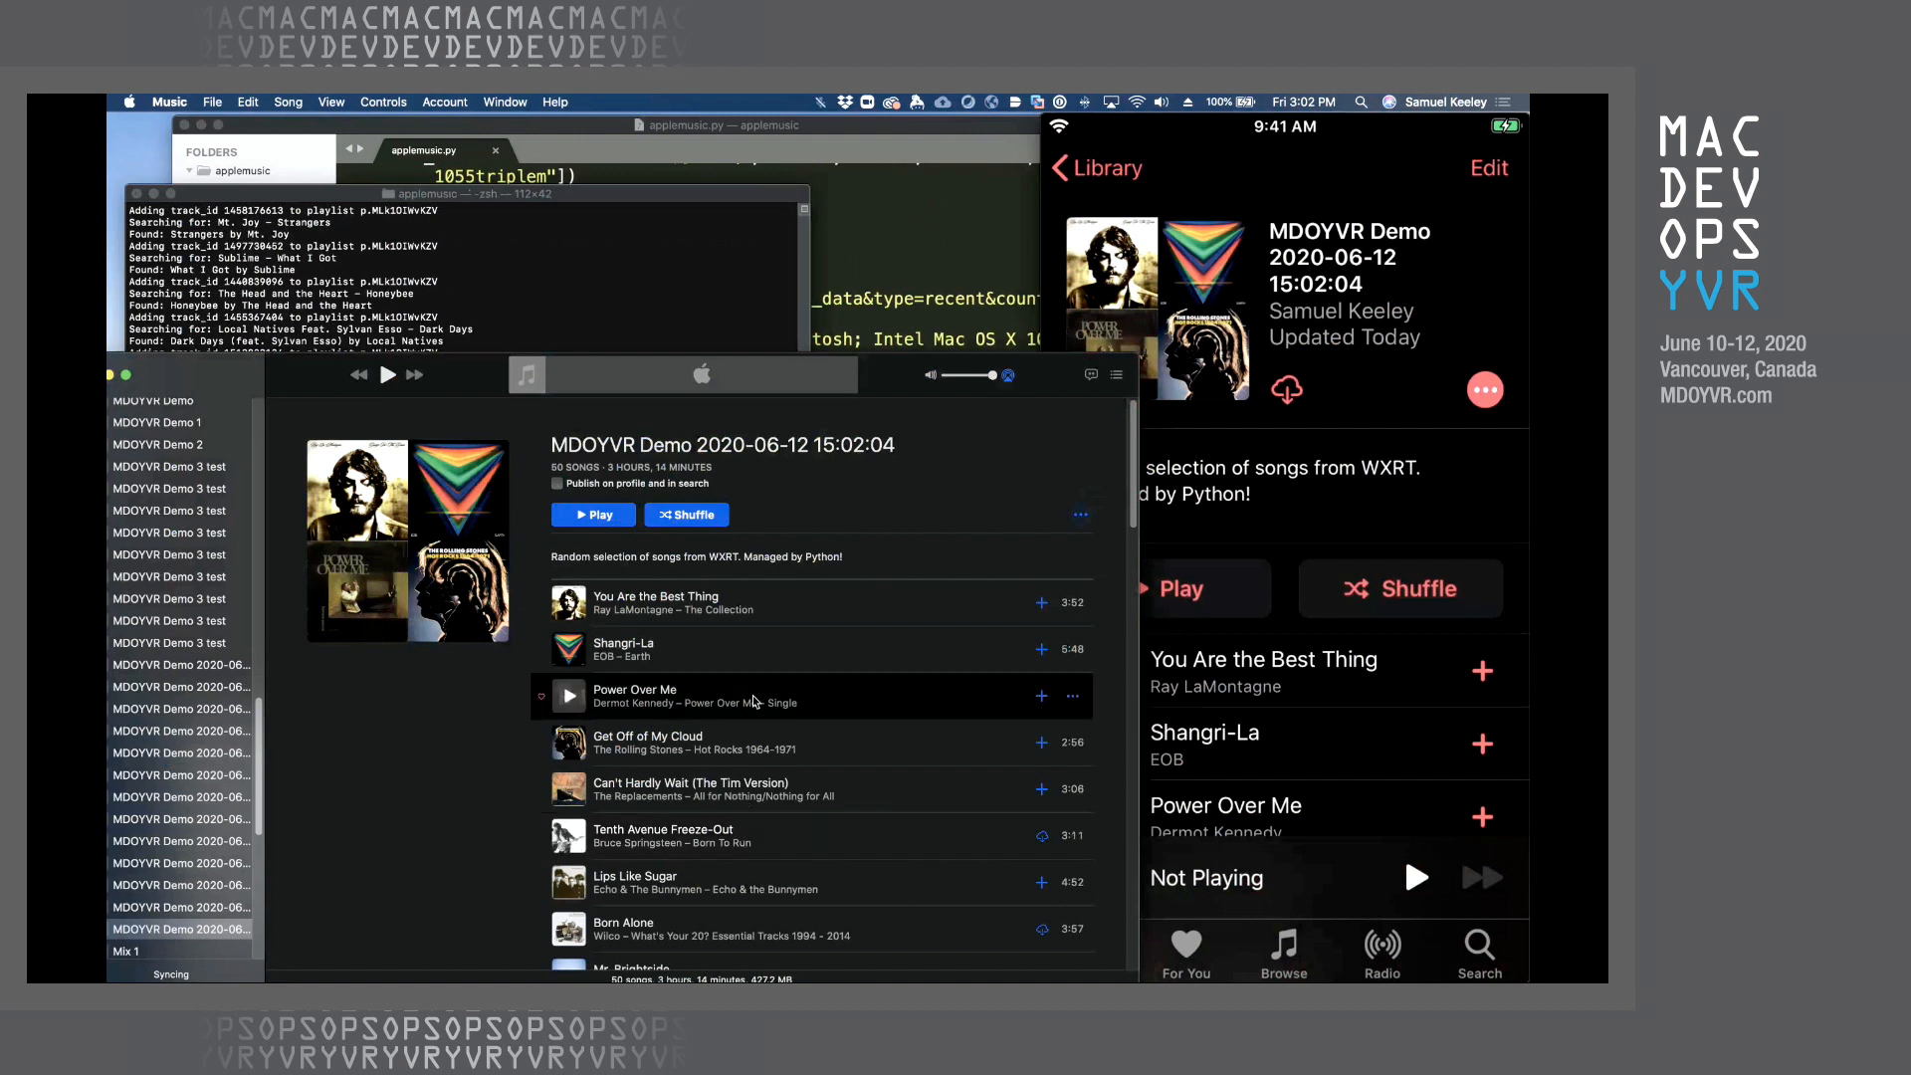